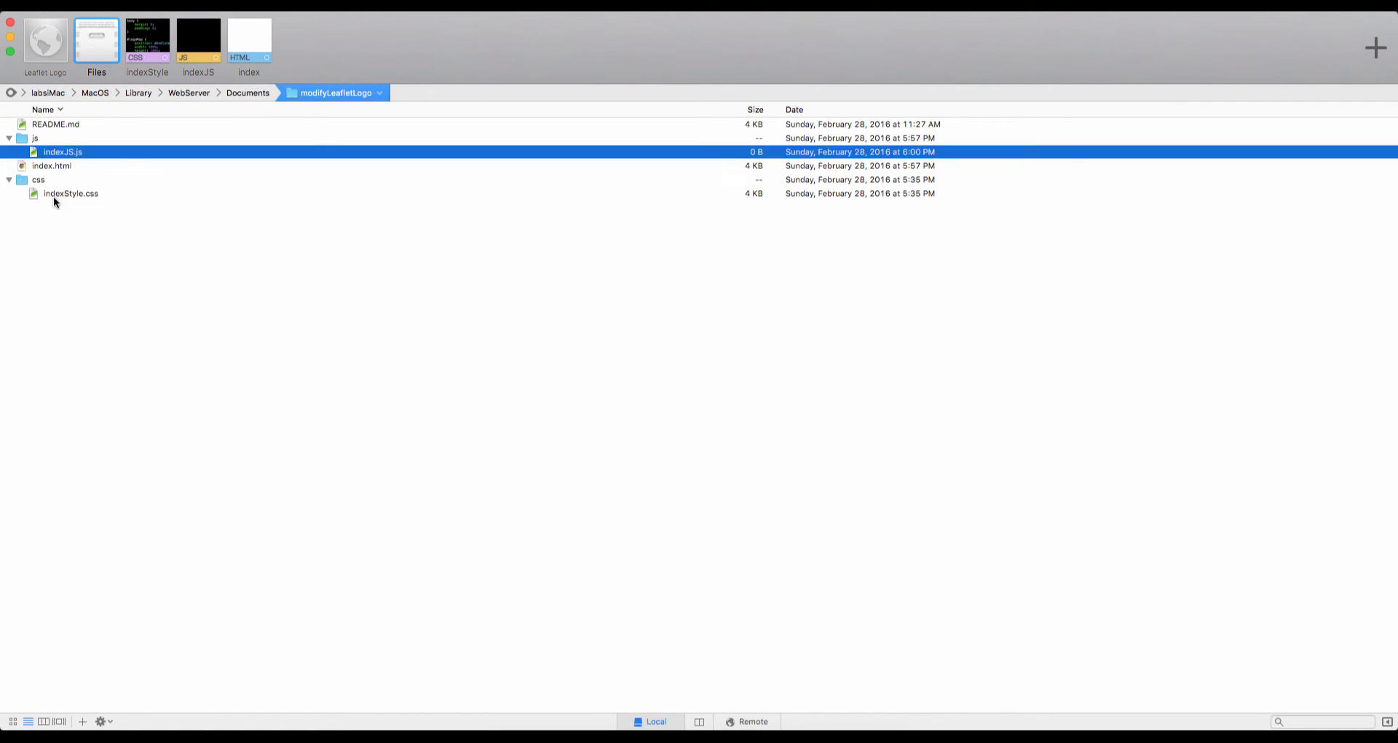
Open index.html and highlight its two stylesheet link lines and the css folder name
left_click(69, 193)
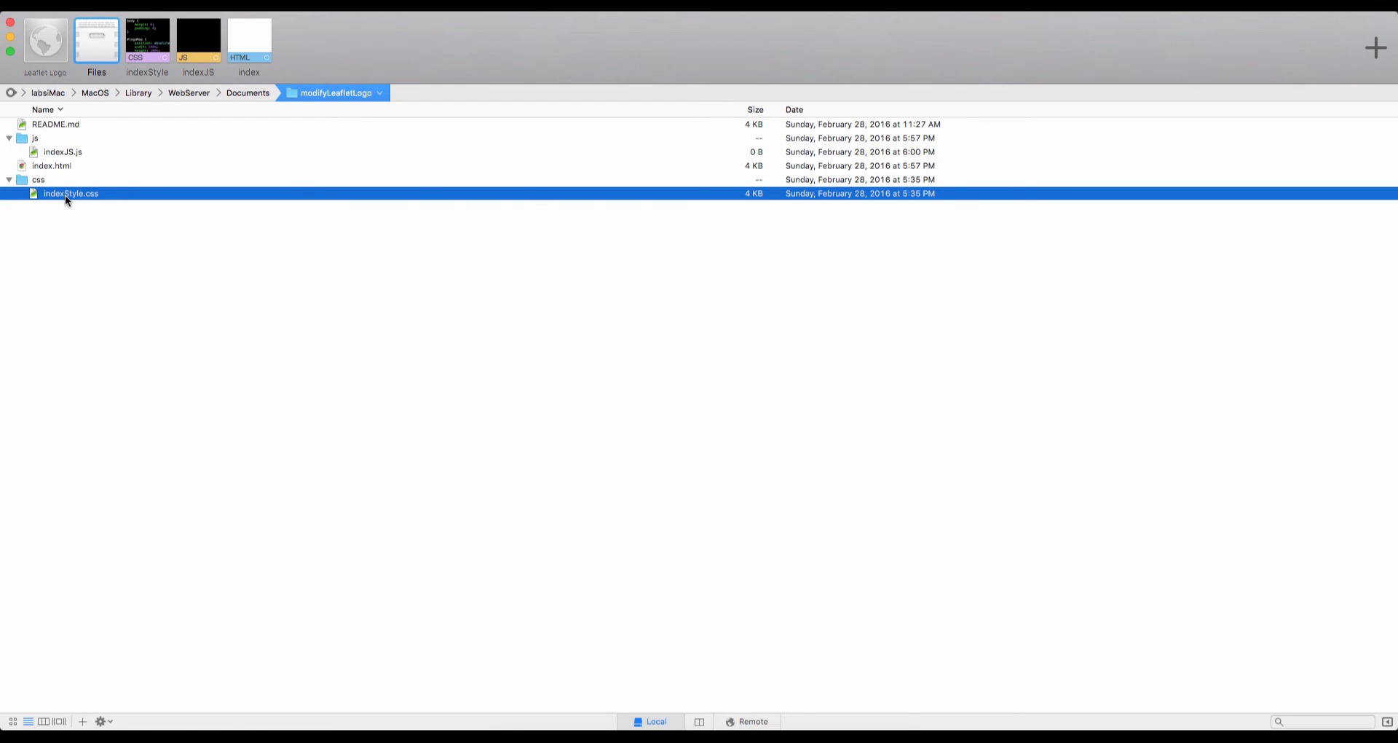
left_click(247, 40)
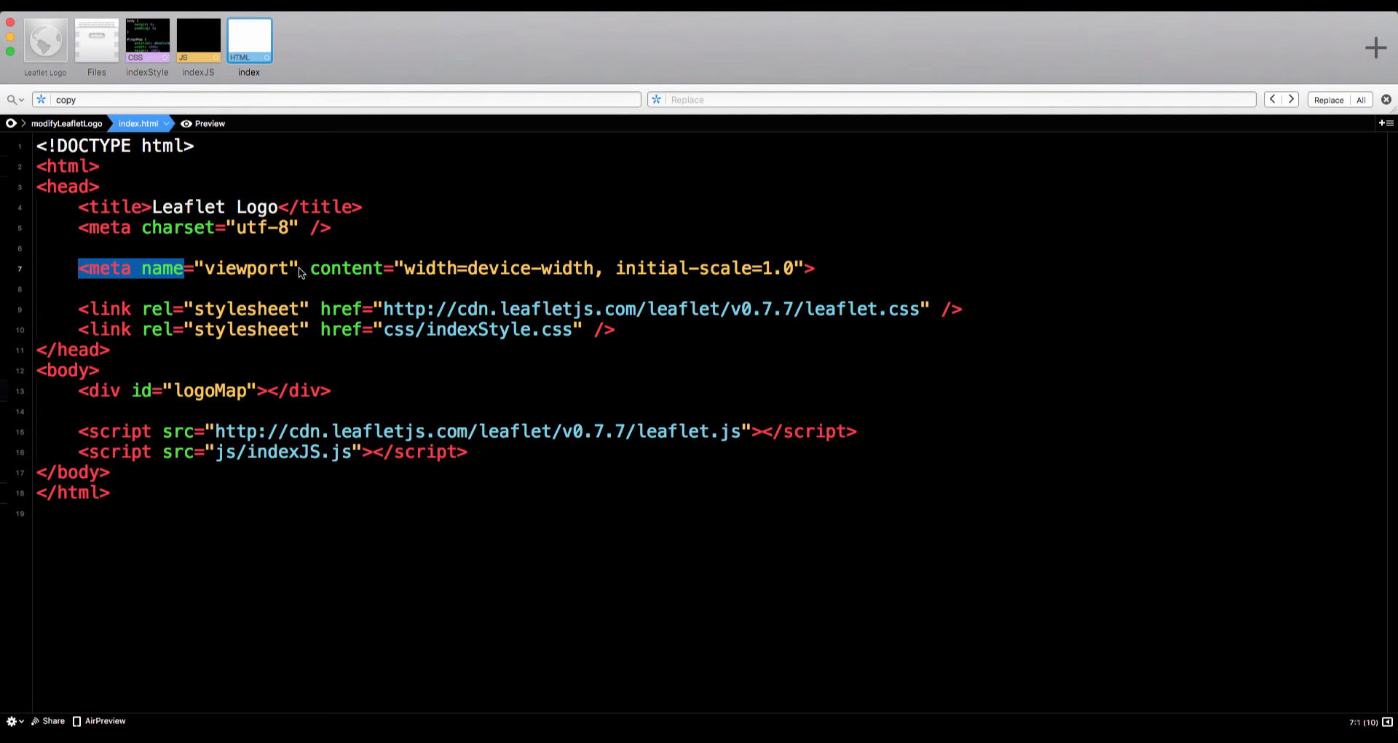
left_click(89, 308)
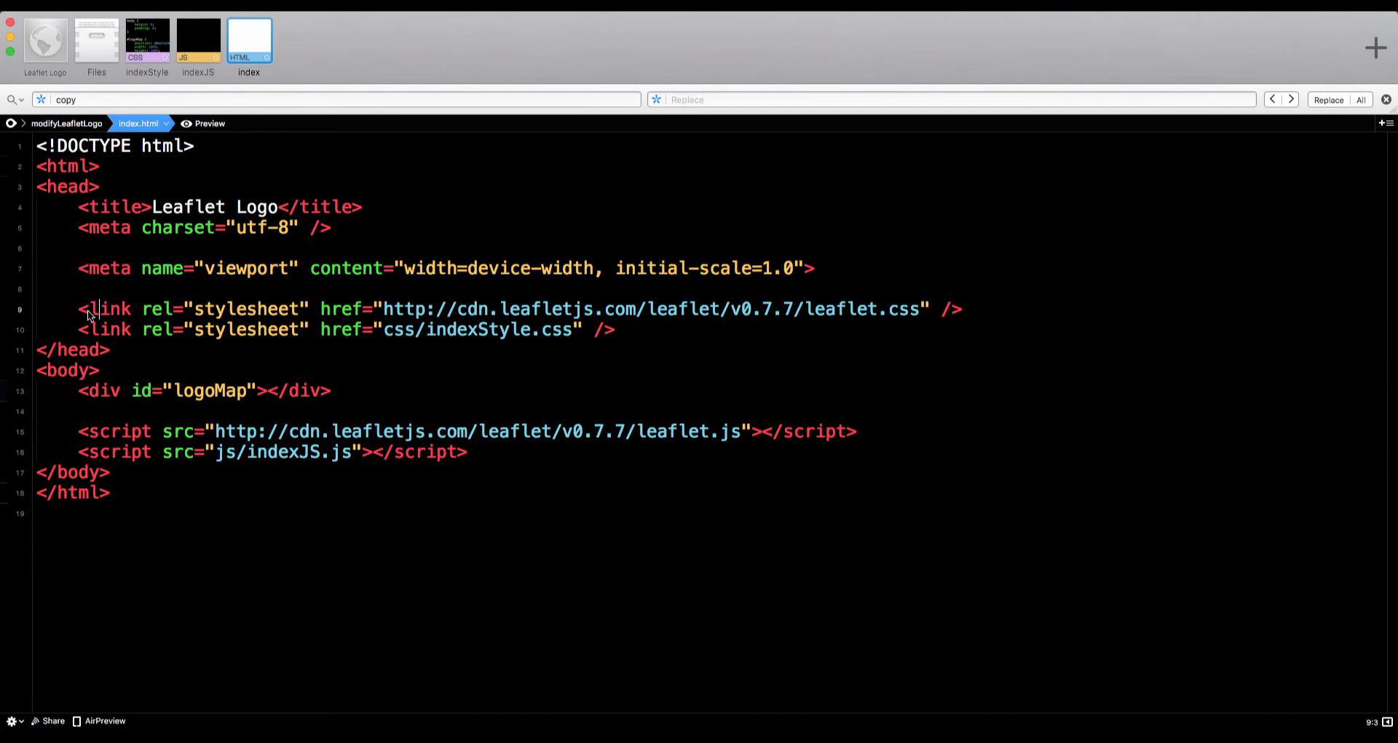
left_click_drag(85, 309, 616, 329)
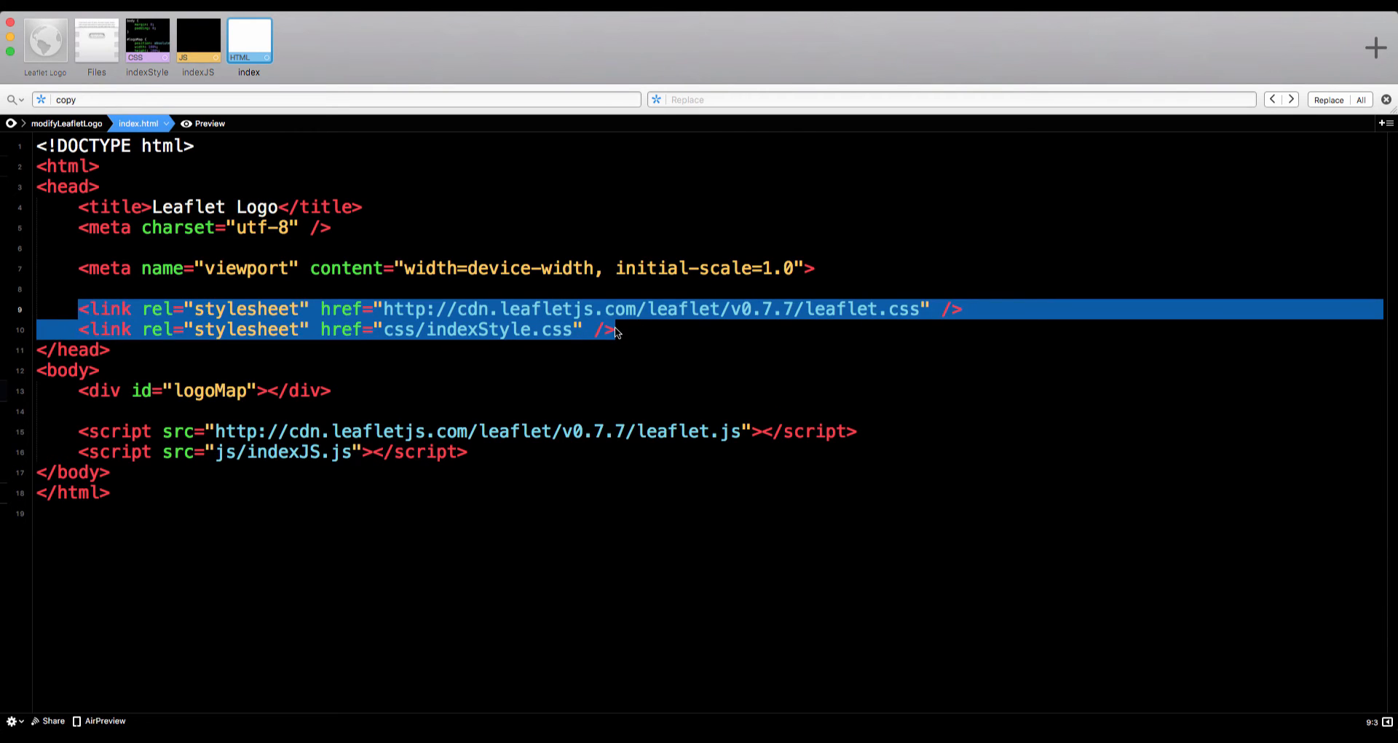
left_click(807, 308)
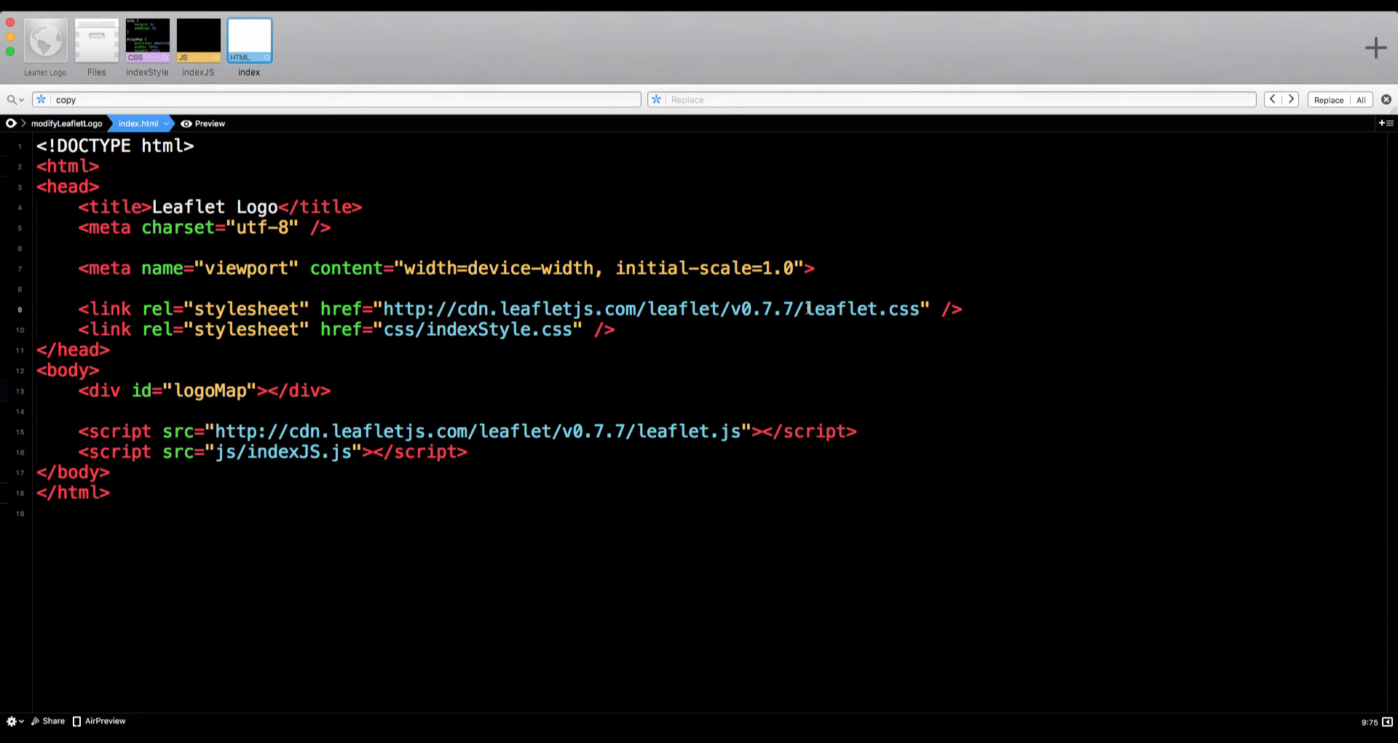
double_click(862, 309)
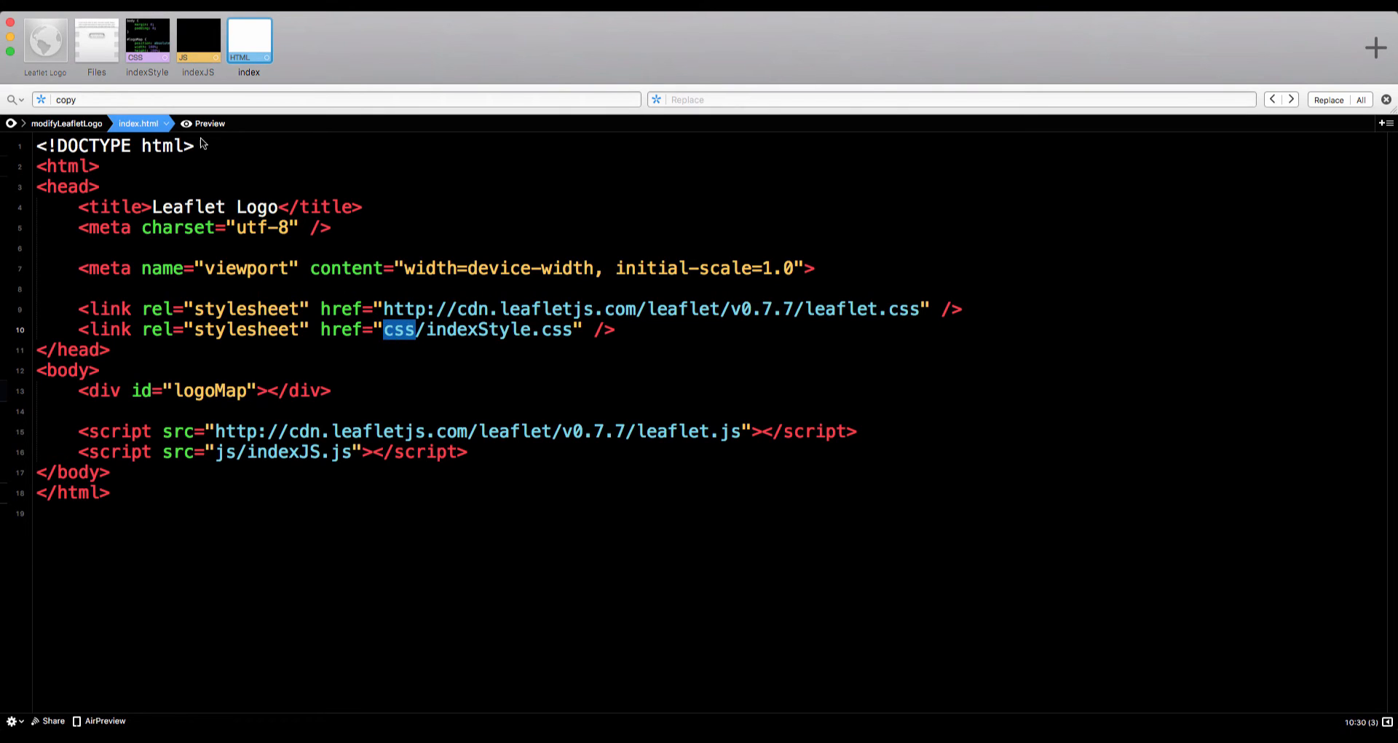
Browse index.html and indexStyle.css, highlight the js folder in the script path, then return to Files
left_click(94, 41)
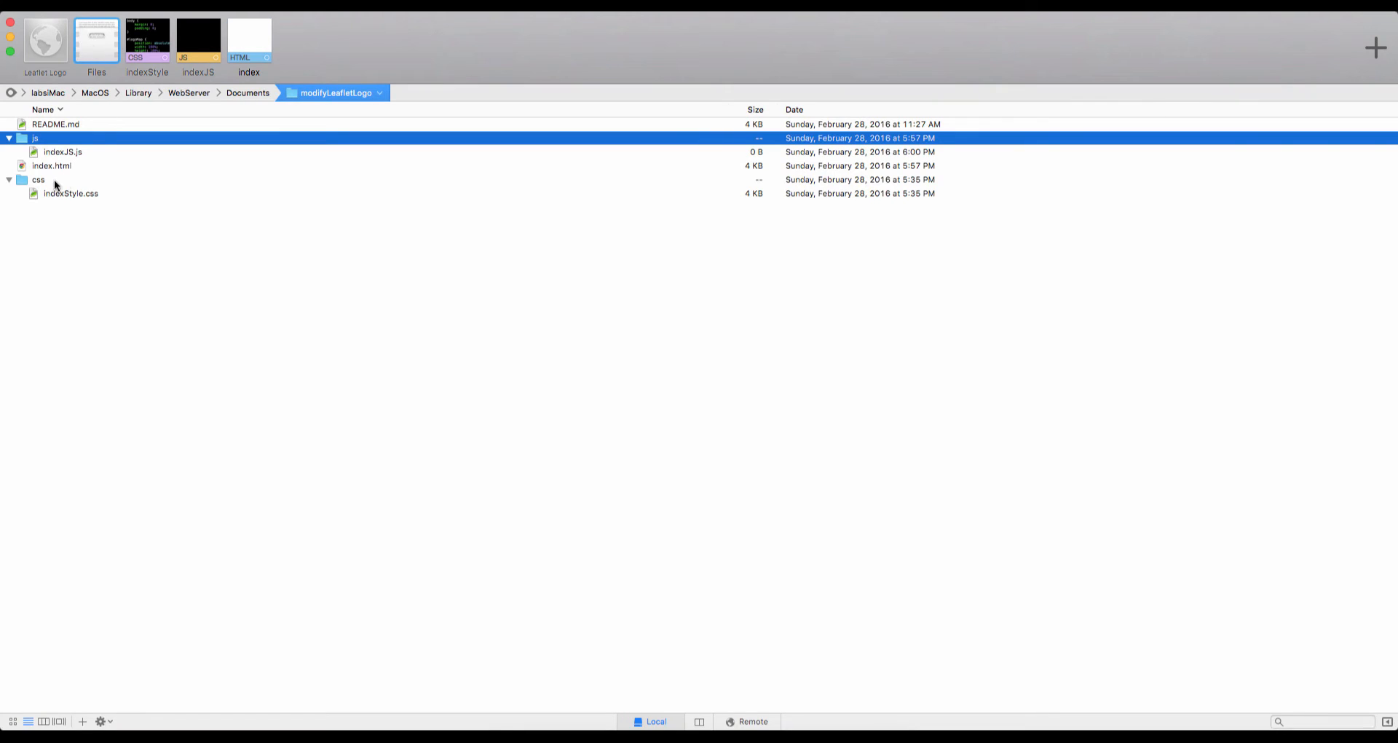
left_click(52, 166)
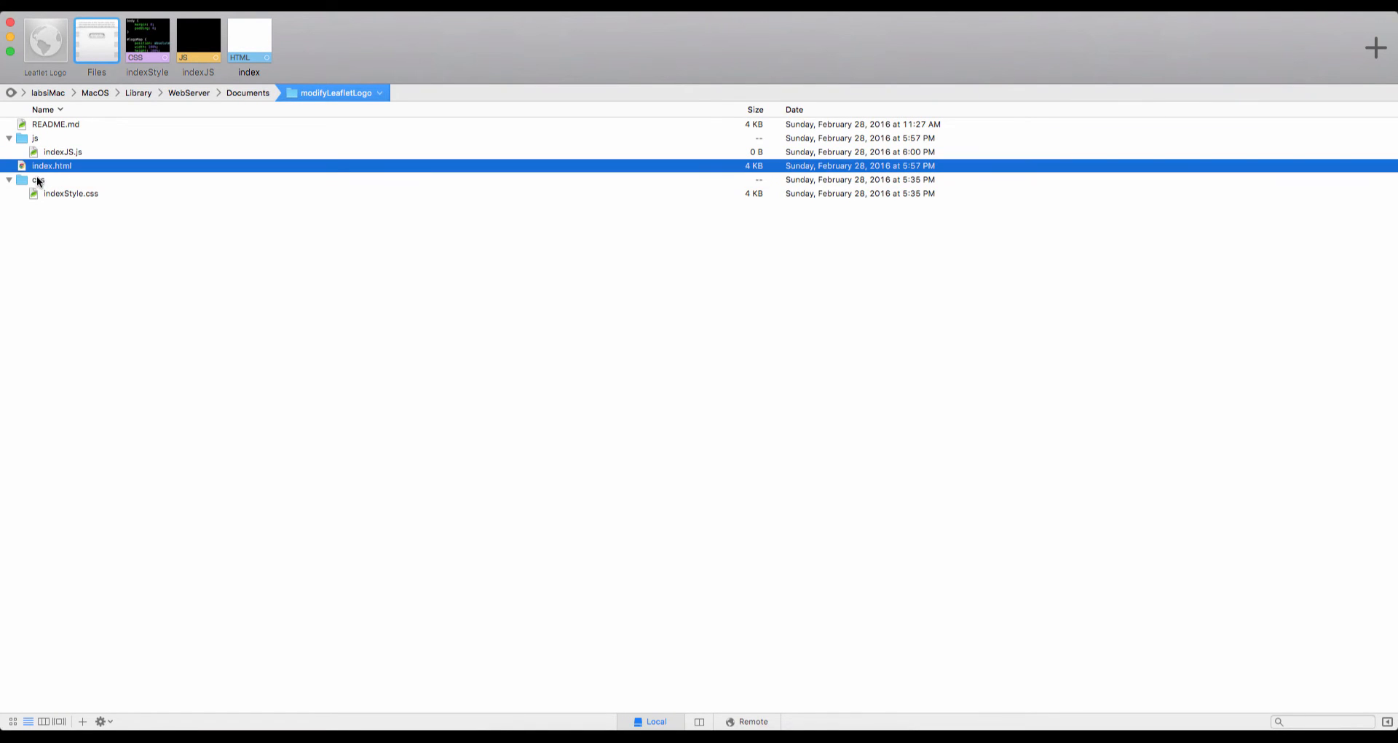
left_click(67, 194)
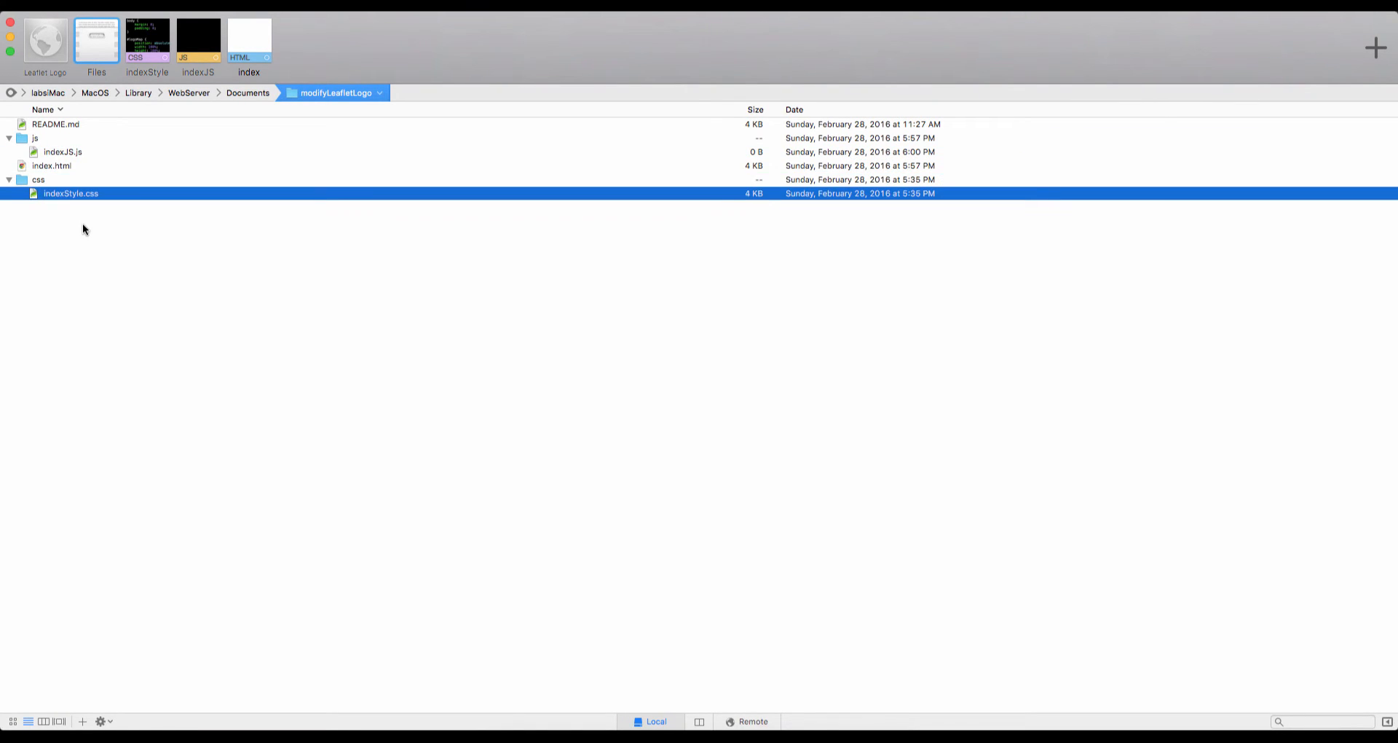
mouse_move(266, 58)
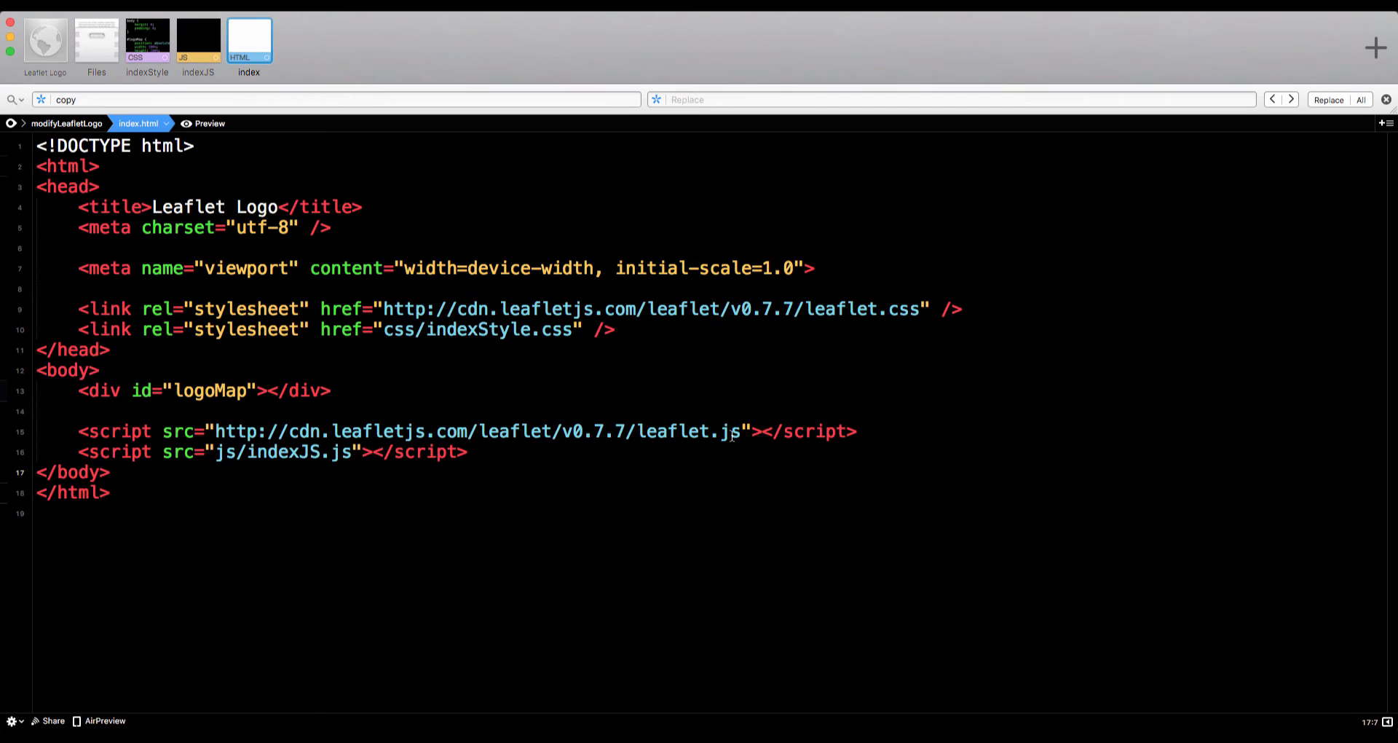
double_click(690, 431)
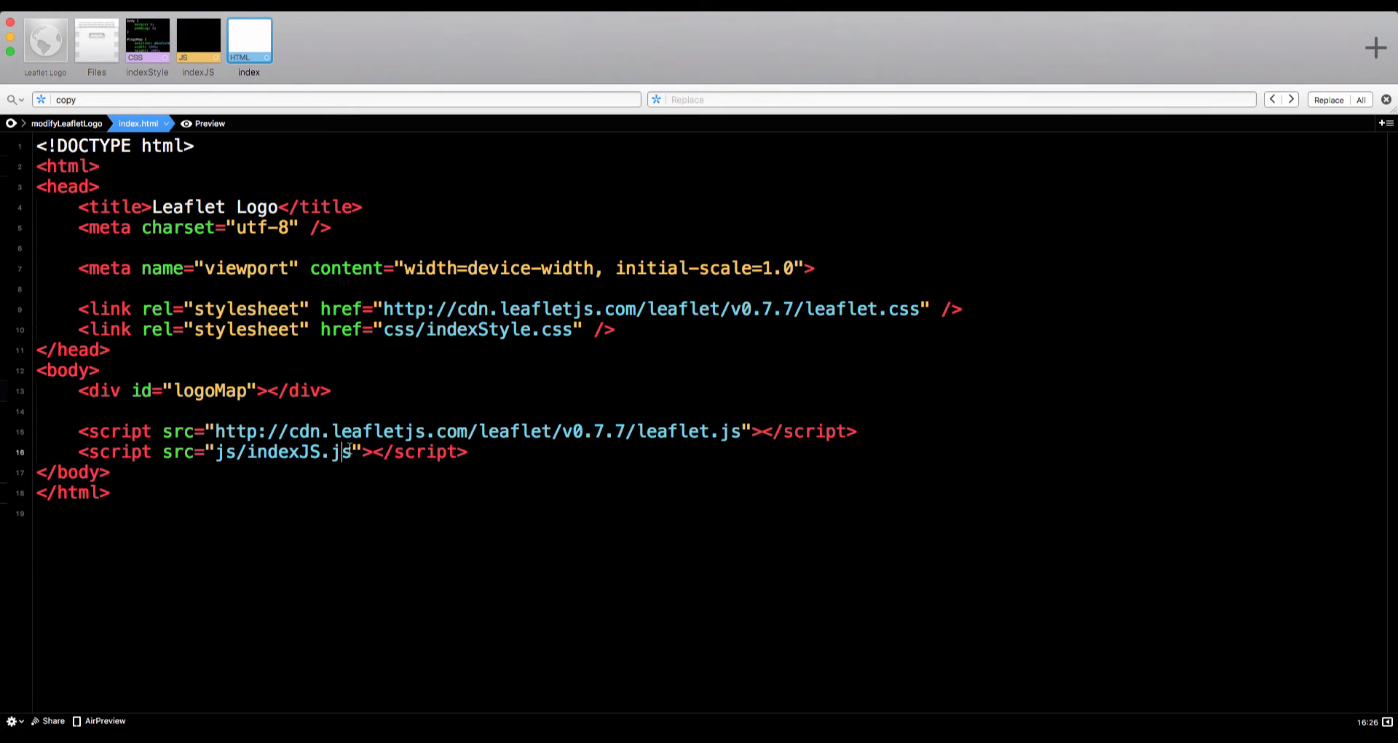
double_click(223, 452)
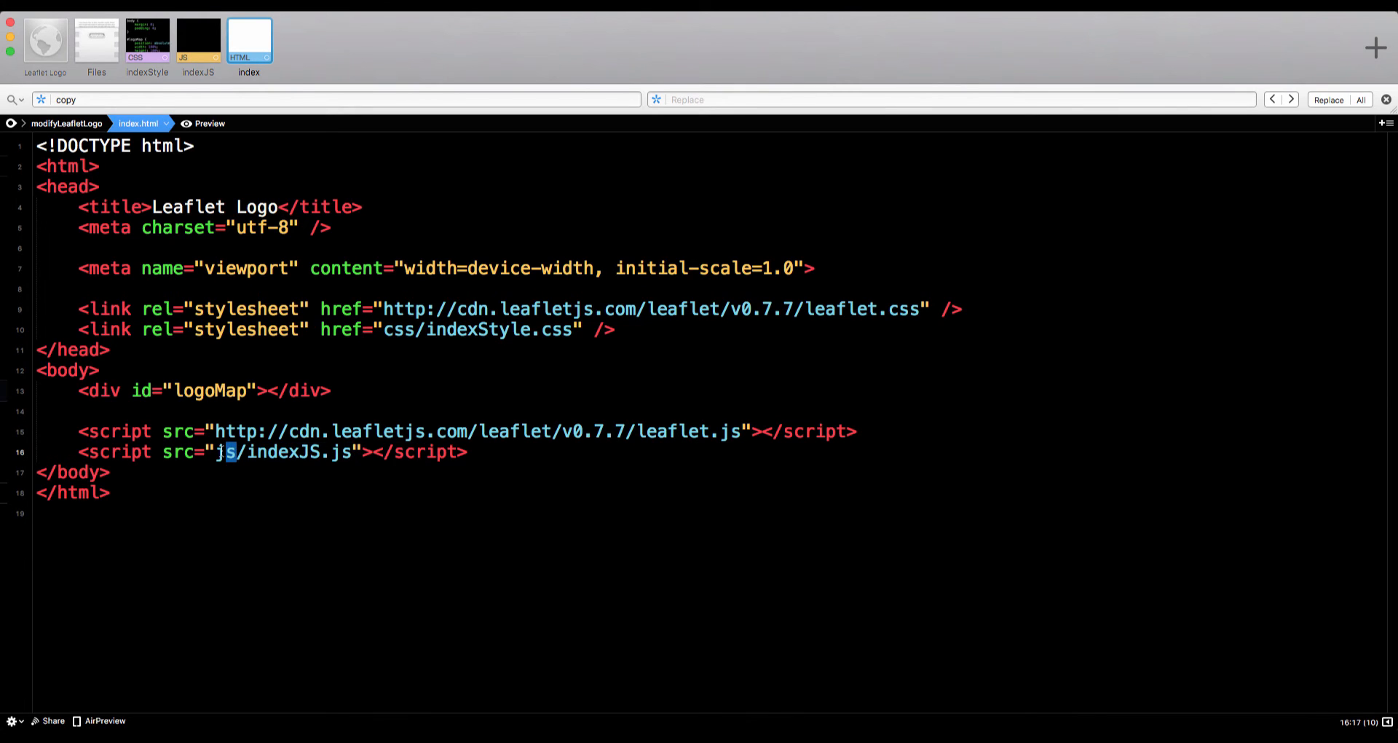
left_click(93, 38)
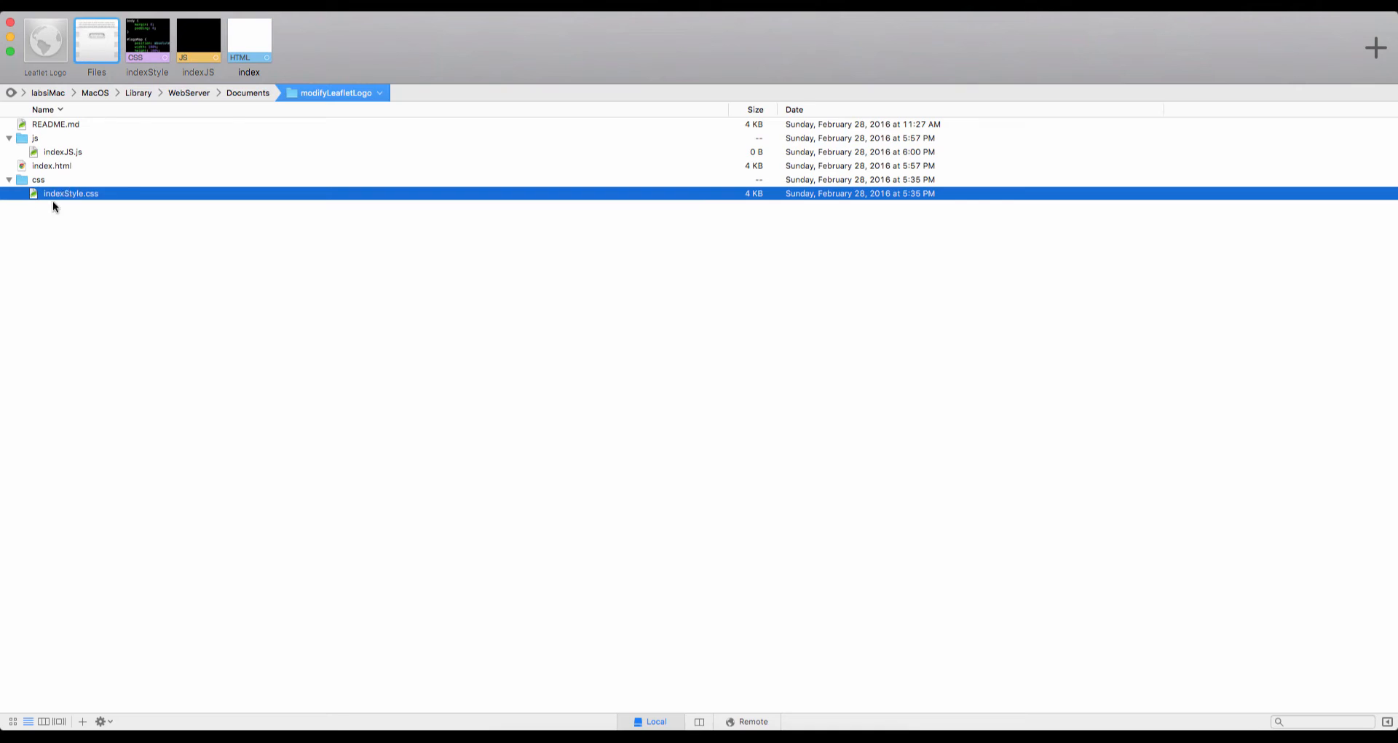
Reopen index.html and highlight 'viewport' in the meta tag and the logoMap div id
left_click(248, 40)
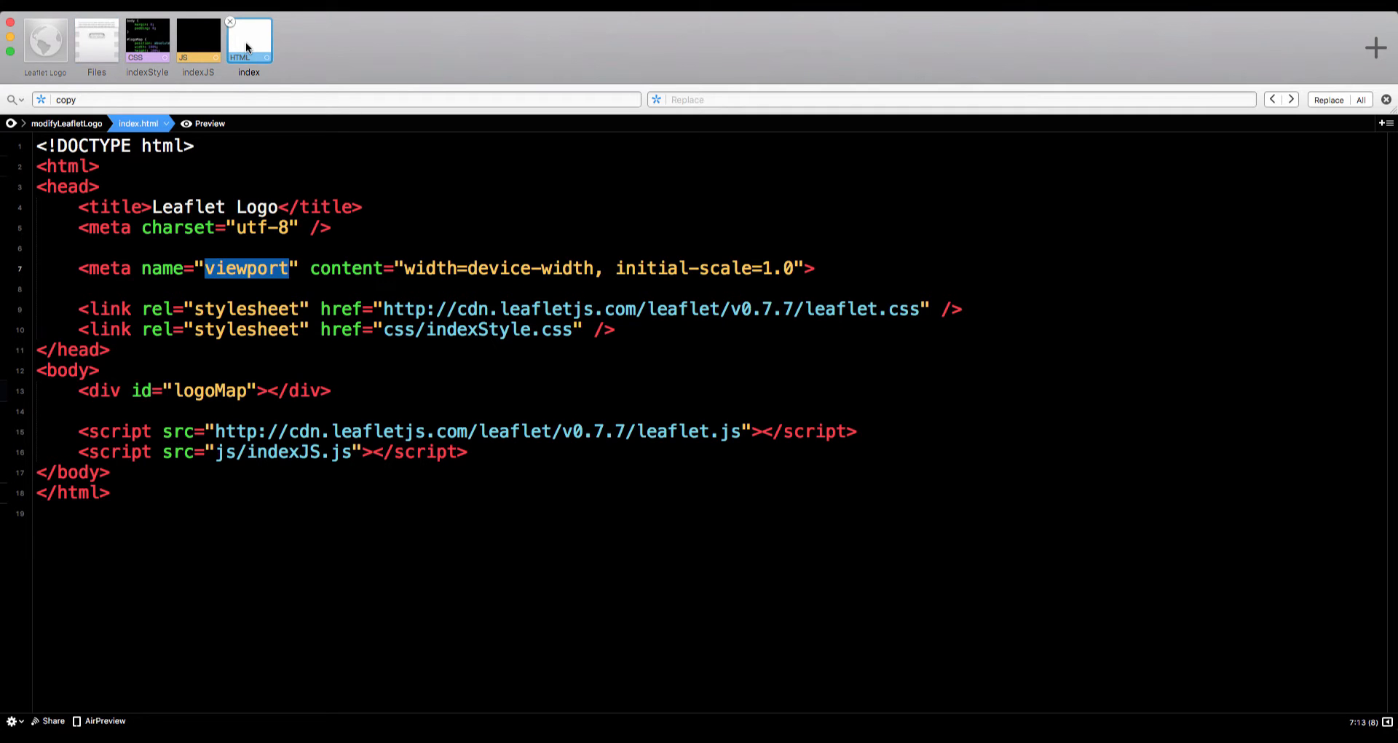
left_click(79, 269)
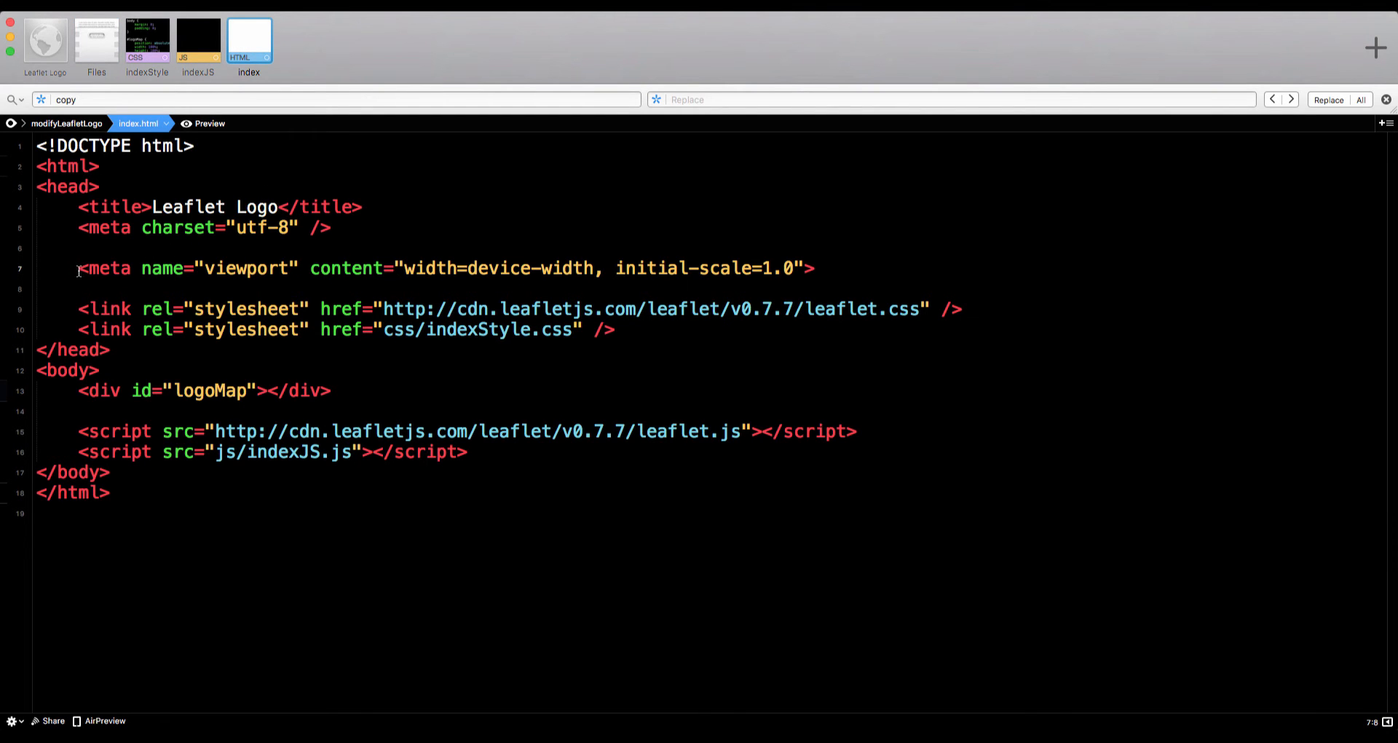
double_click(248, 268)
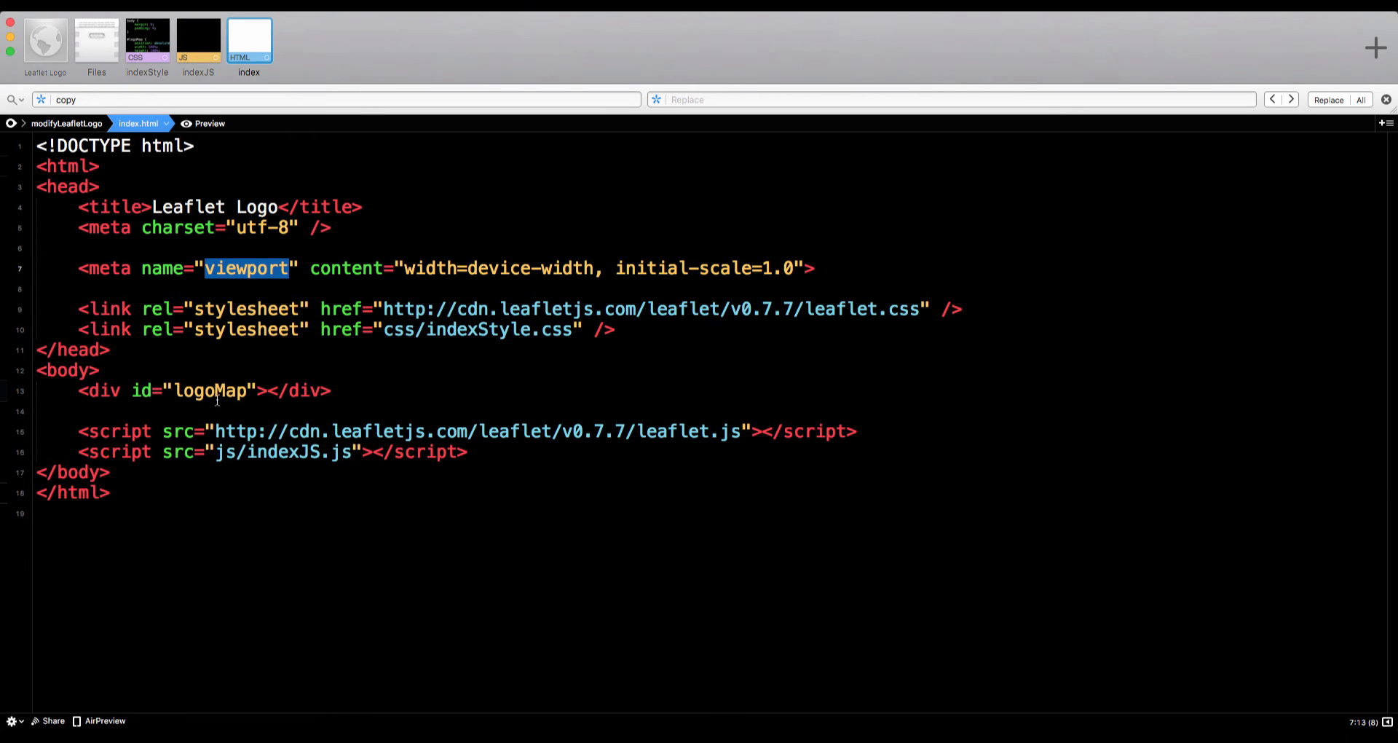
double_click(209, 390)
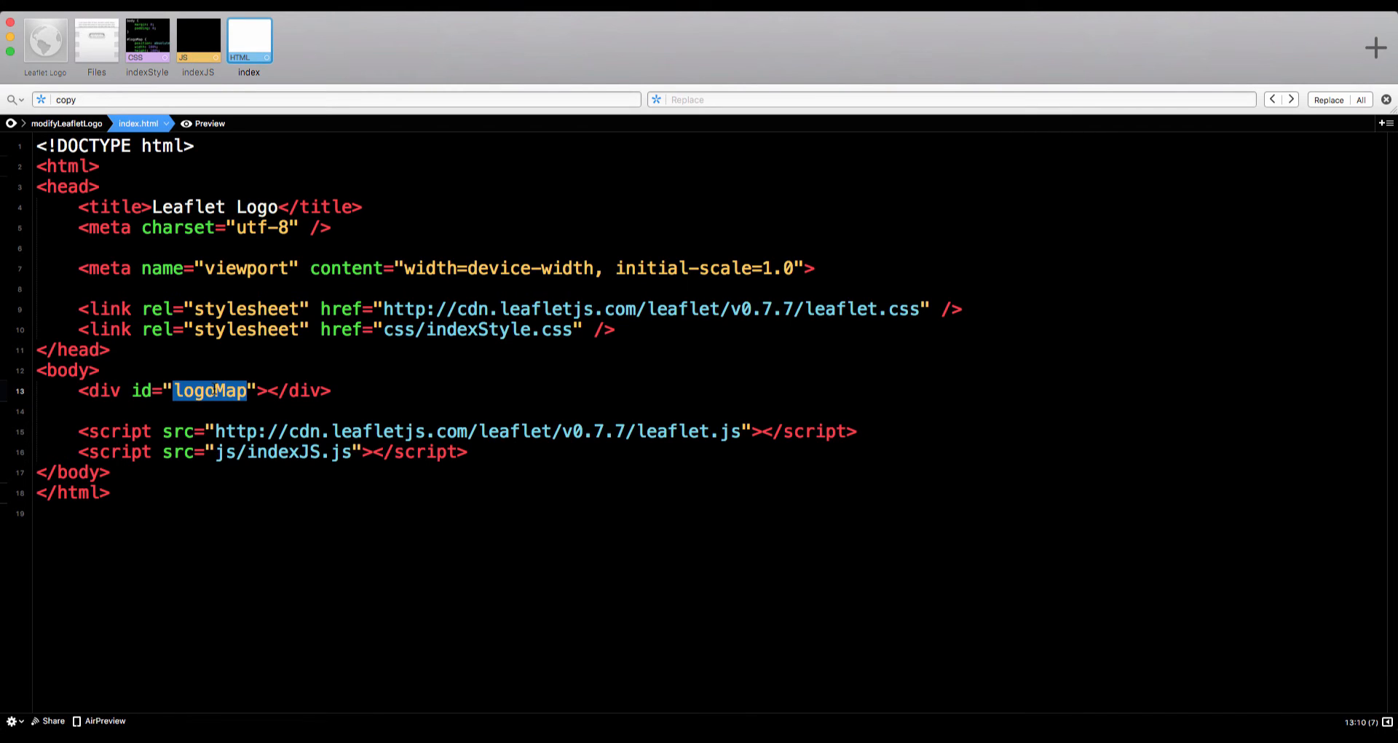
Switch to indexStyle.css to view the body rules and the full-size absolute #logoMap rule
left_click(147, 39)
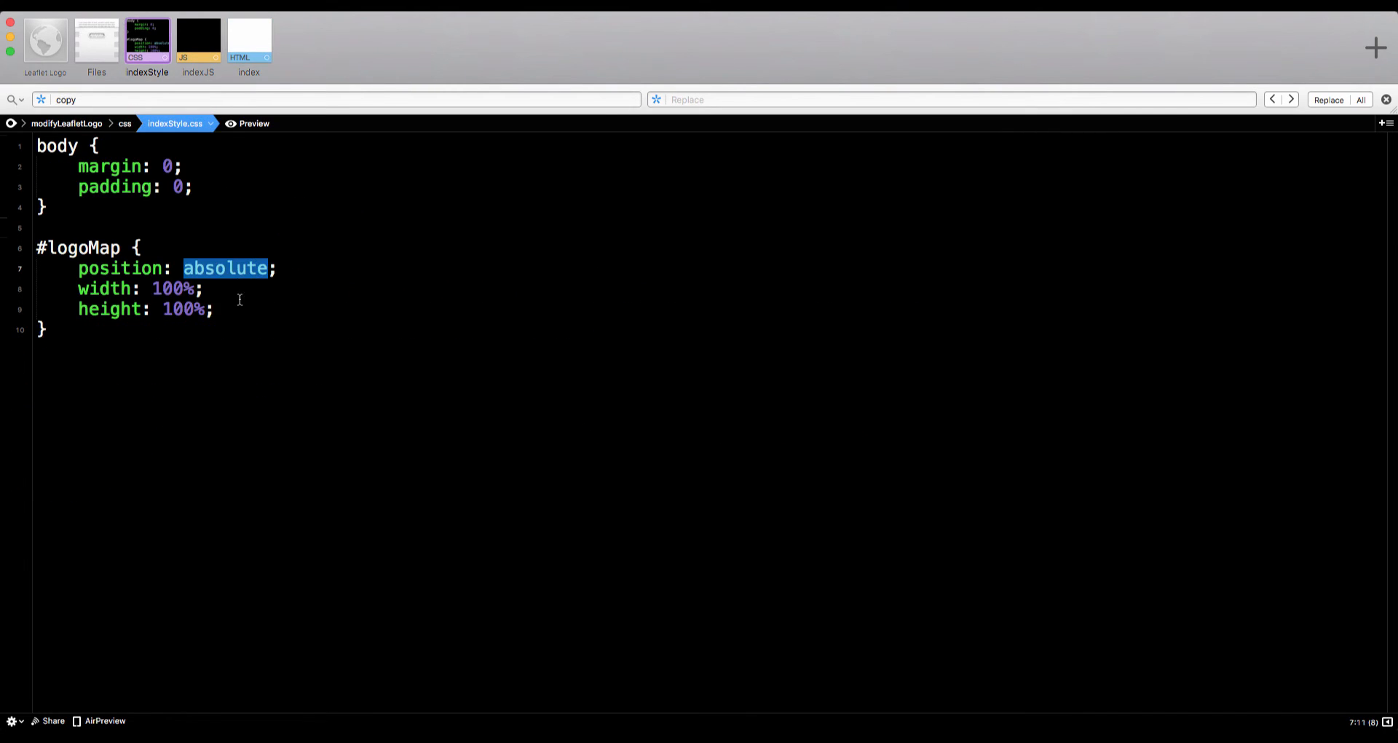
left_click(46, 329)
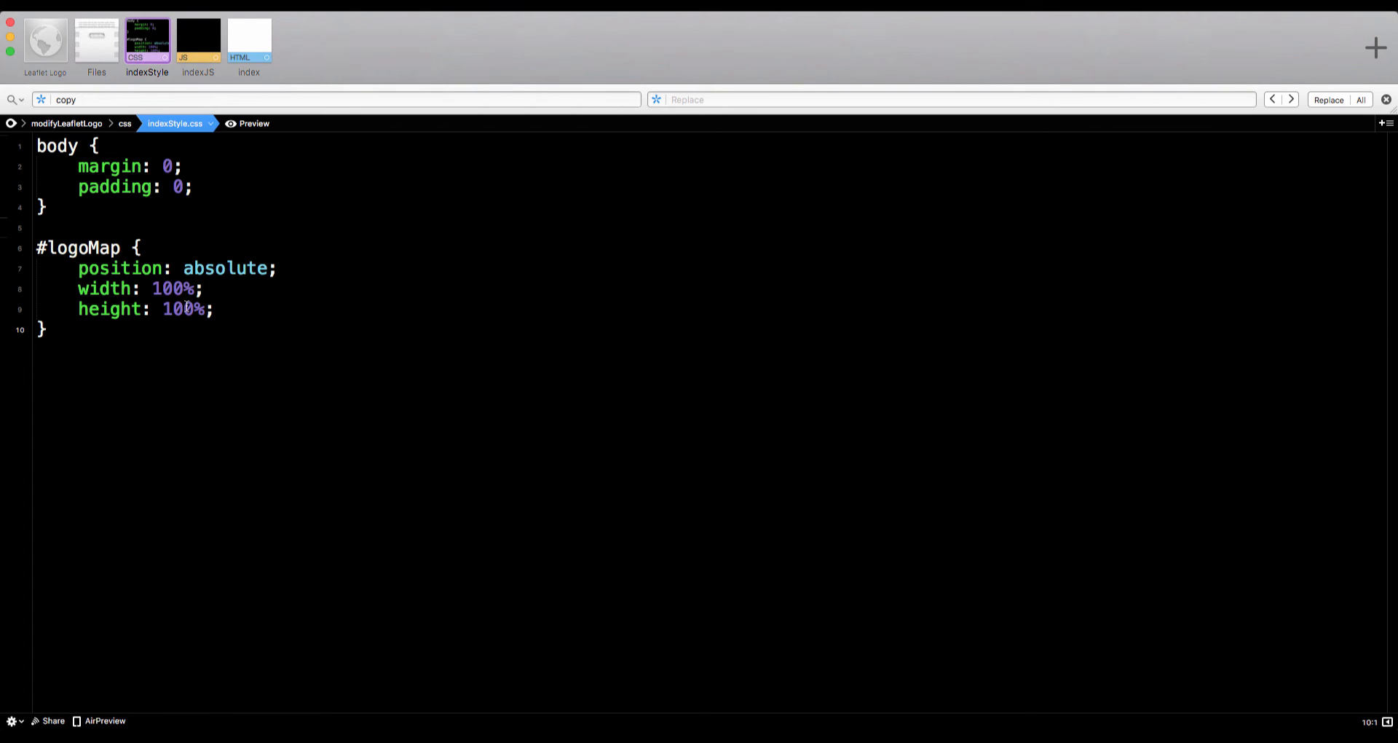
mouse_move(199, 46)
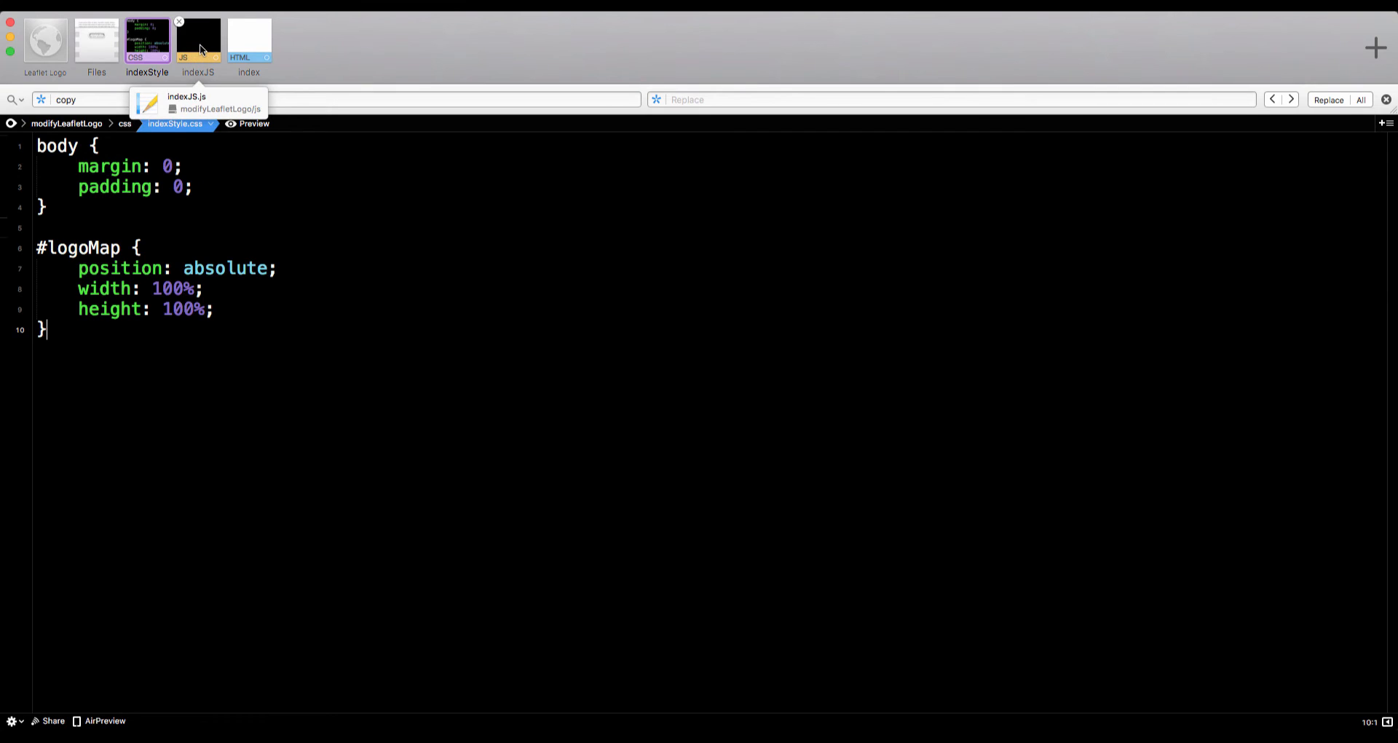
Create logoMap centred on [39.32542,-77.726316] at zoom 13 with attributionControl false
left_click(196, 35)
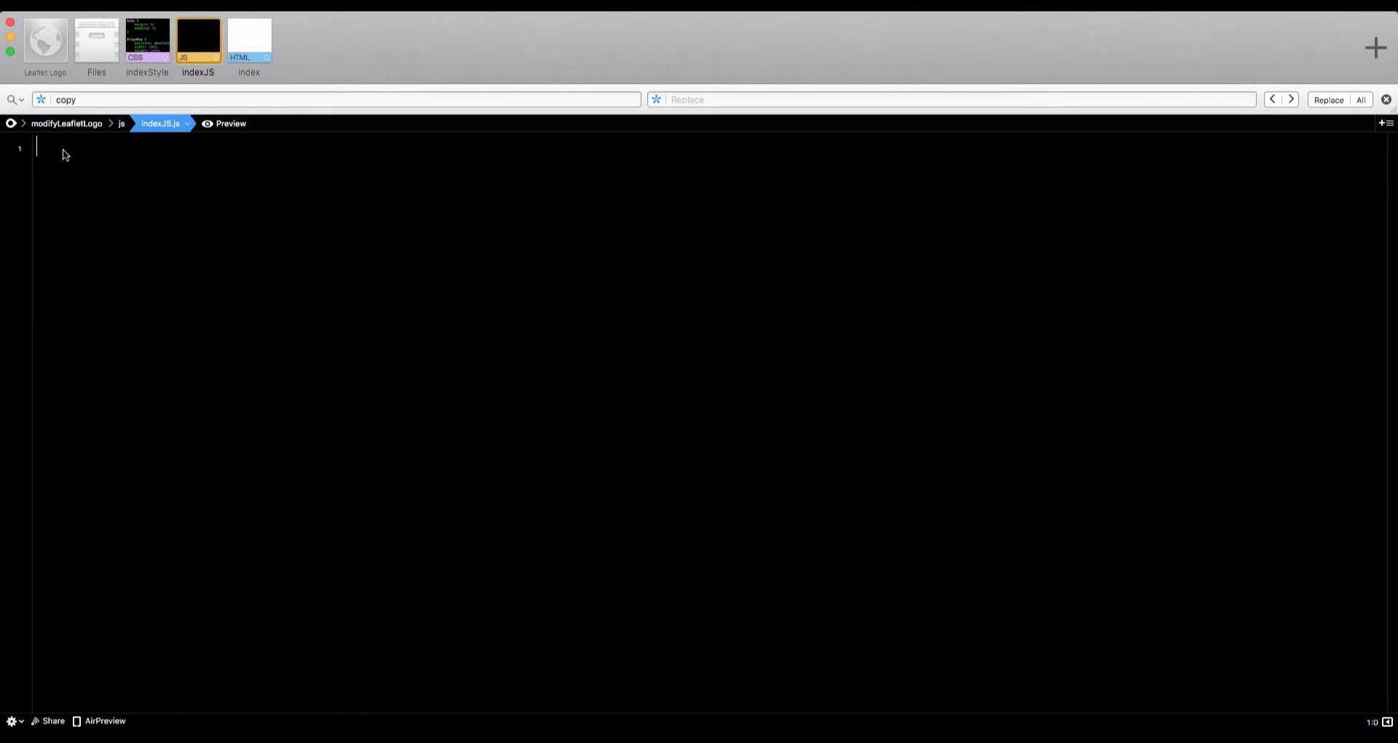
type("var")
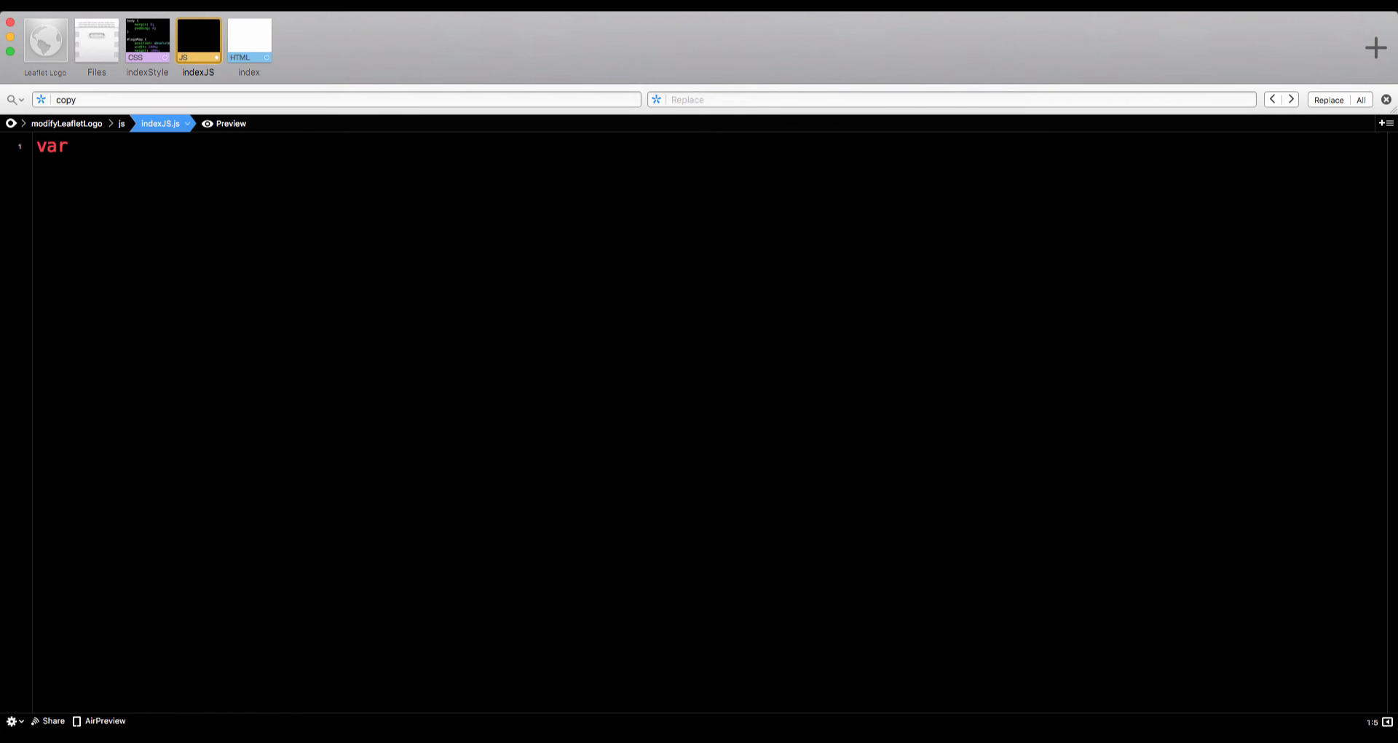
type("logoMap")
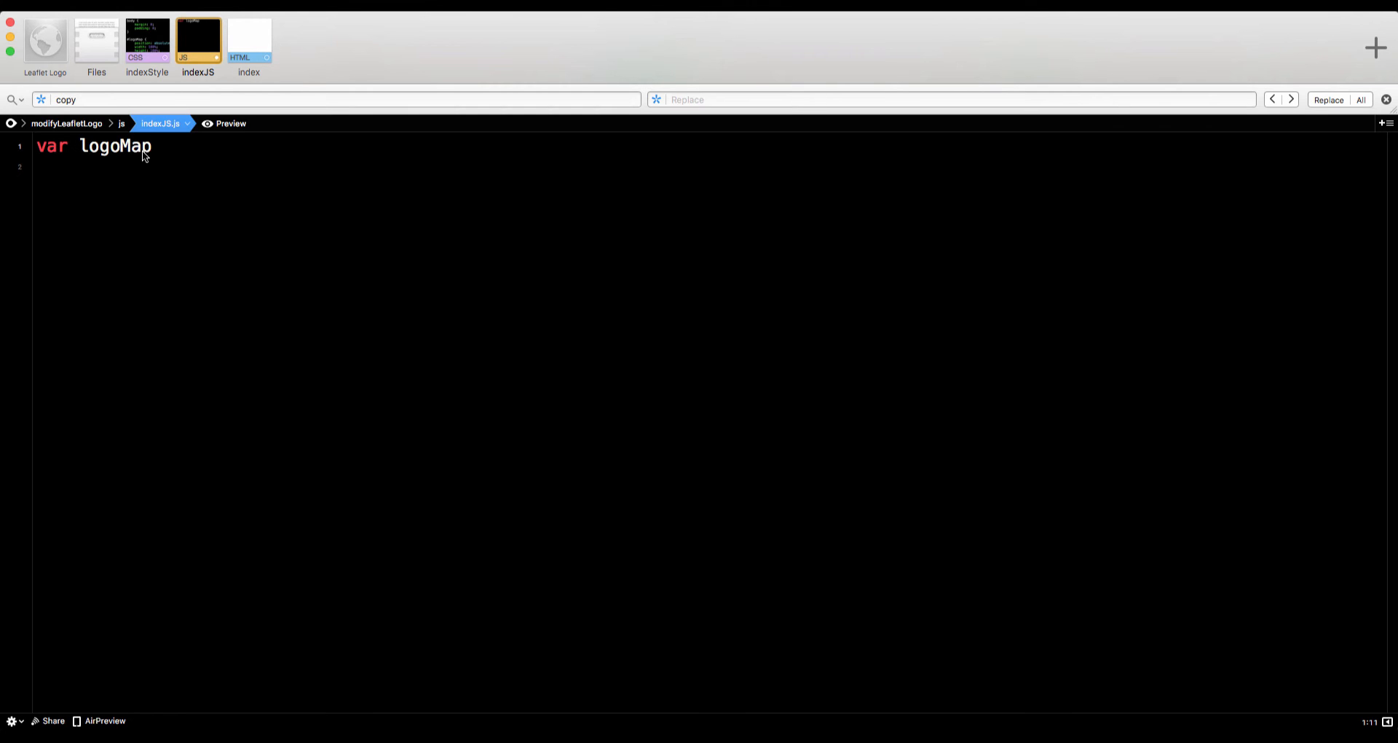
type("= L")
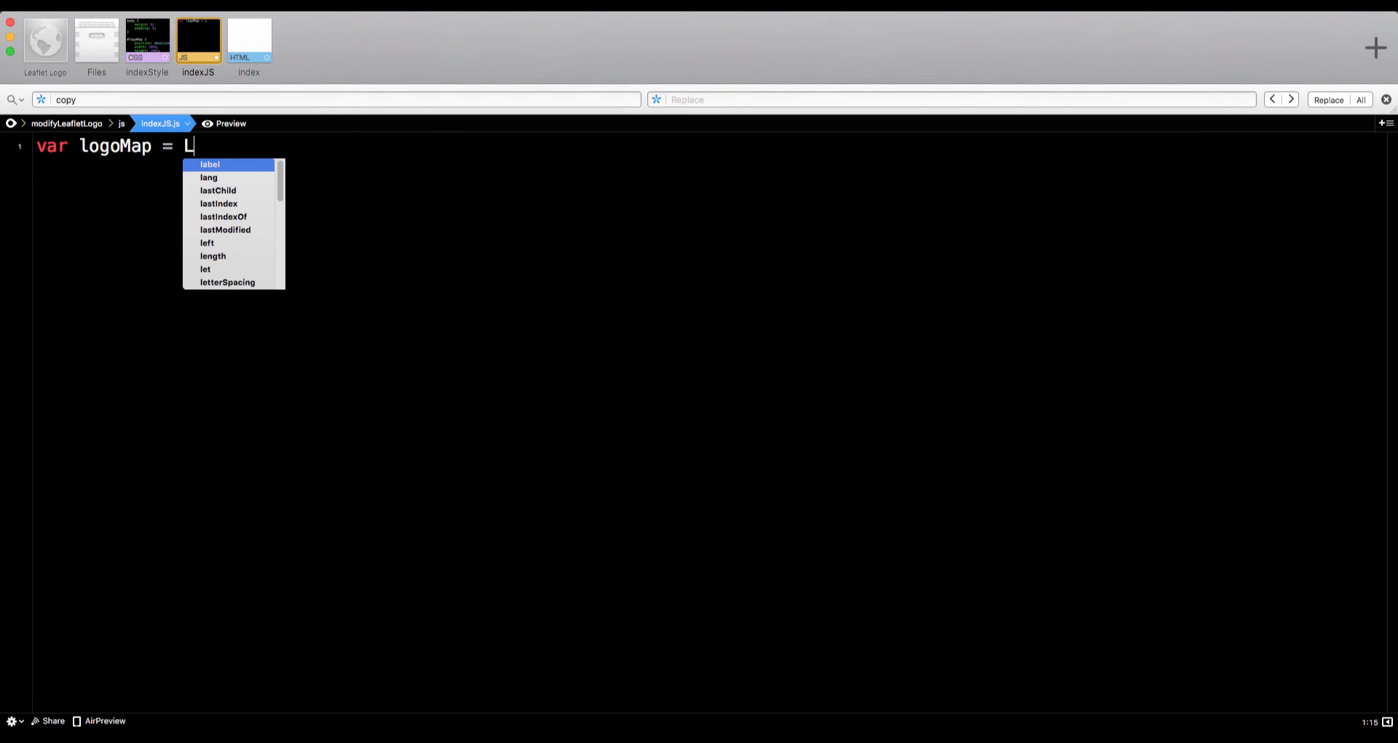
type(".map('")
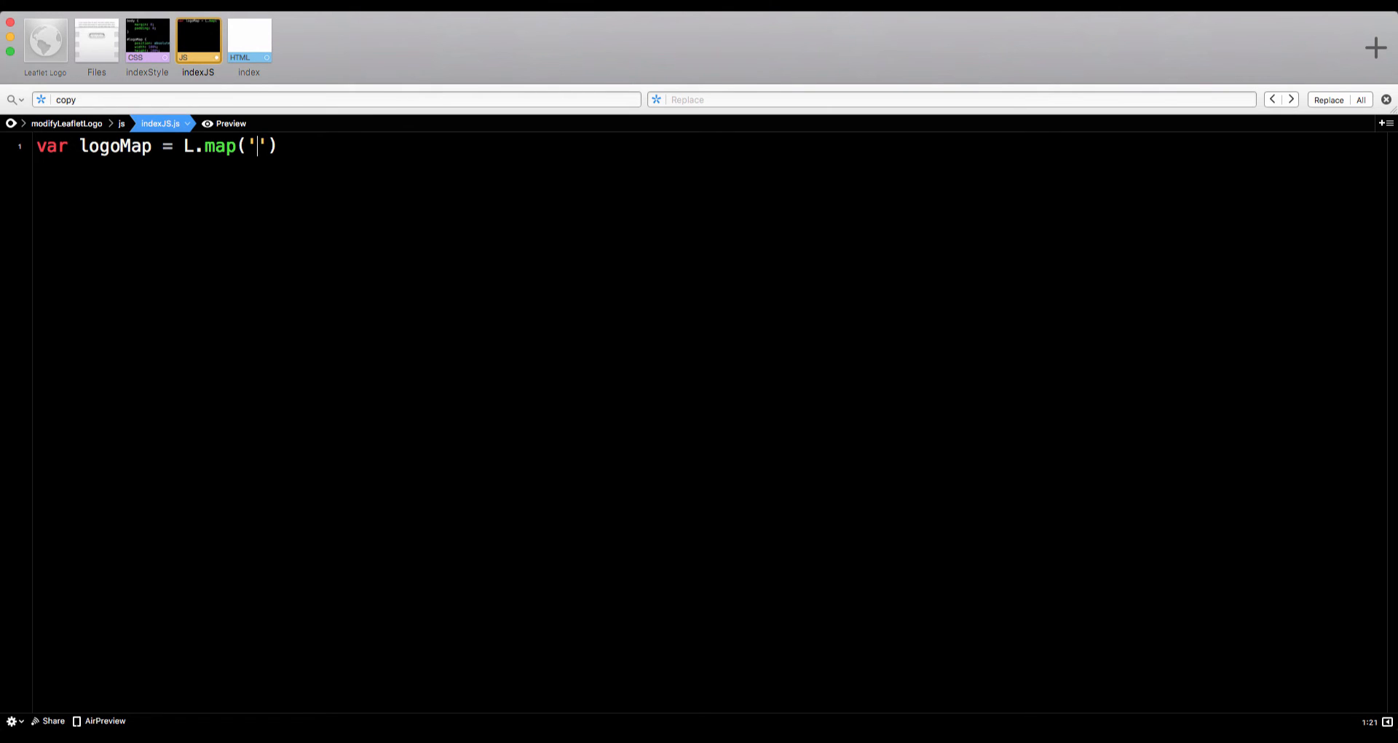
type("logoMap")
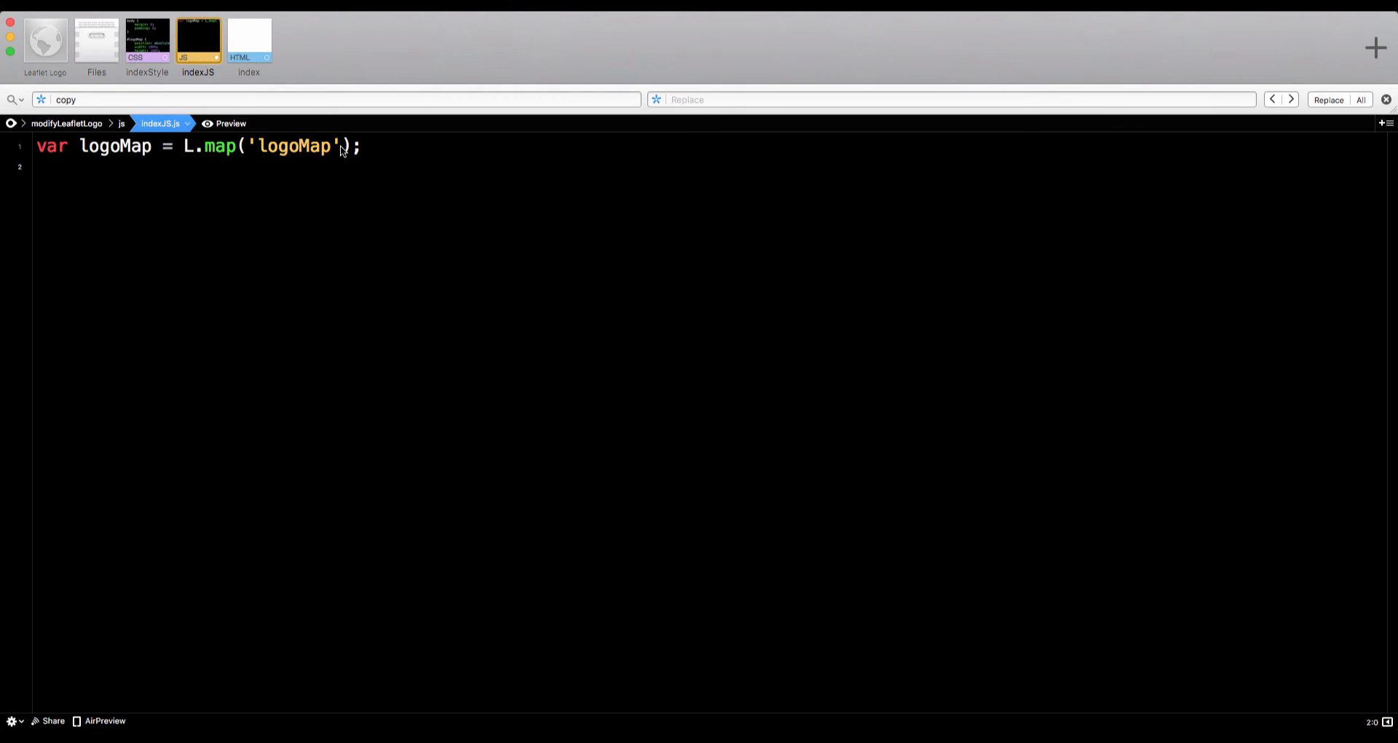
type(", { center")
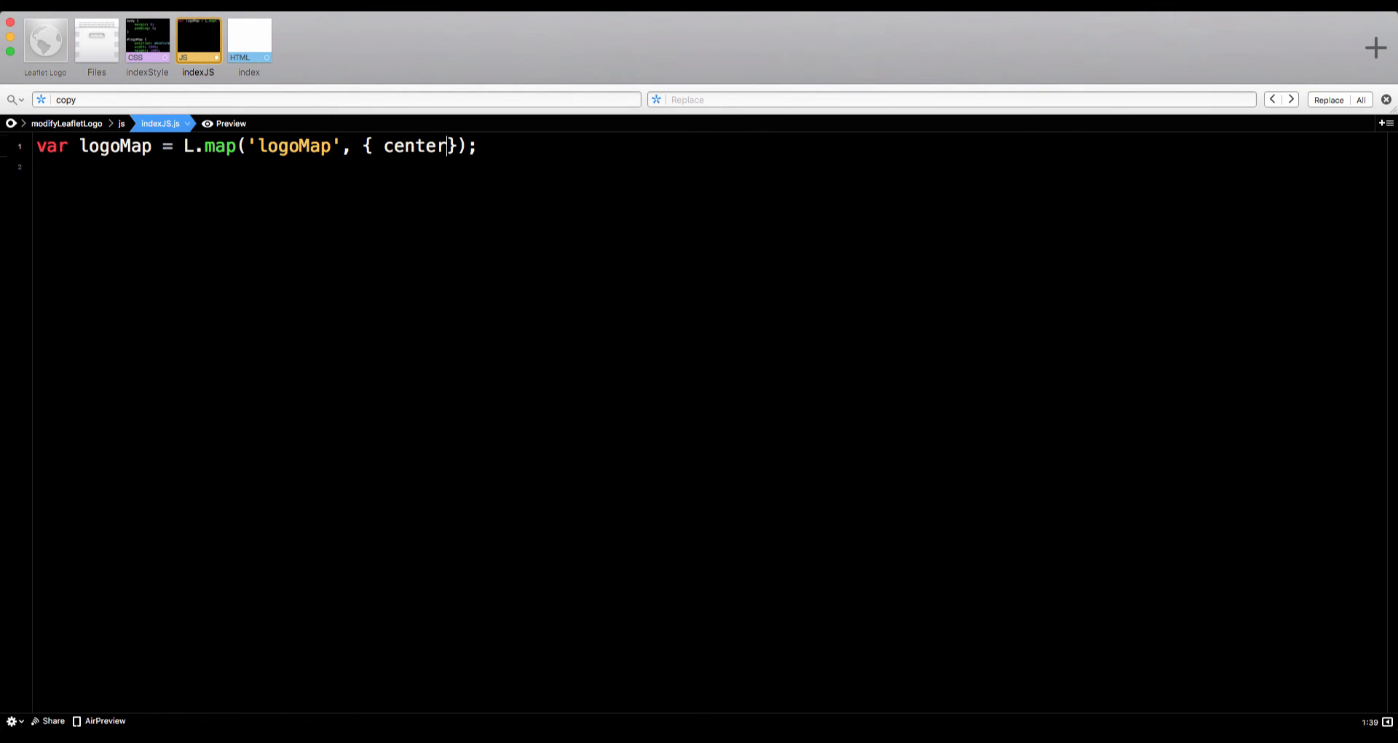
type(":")
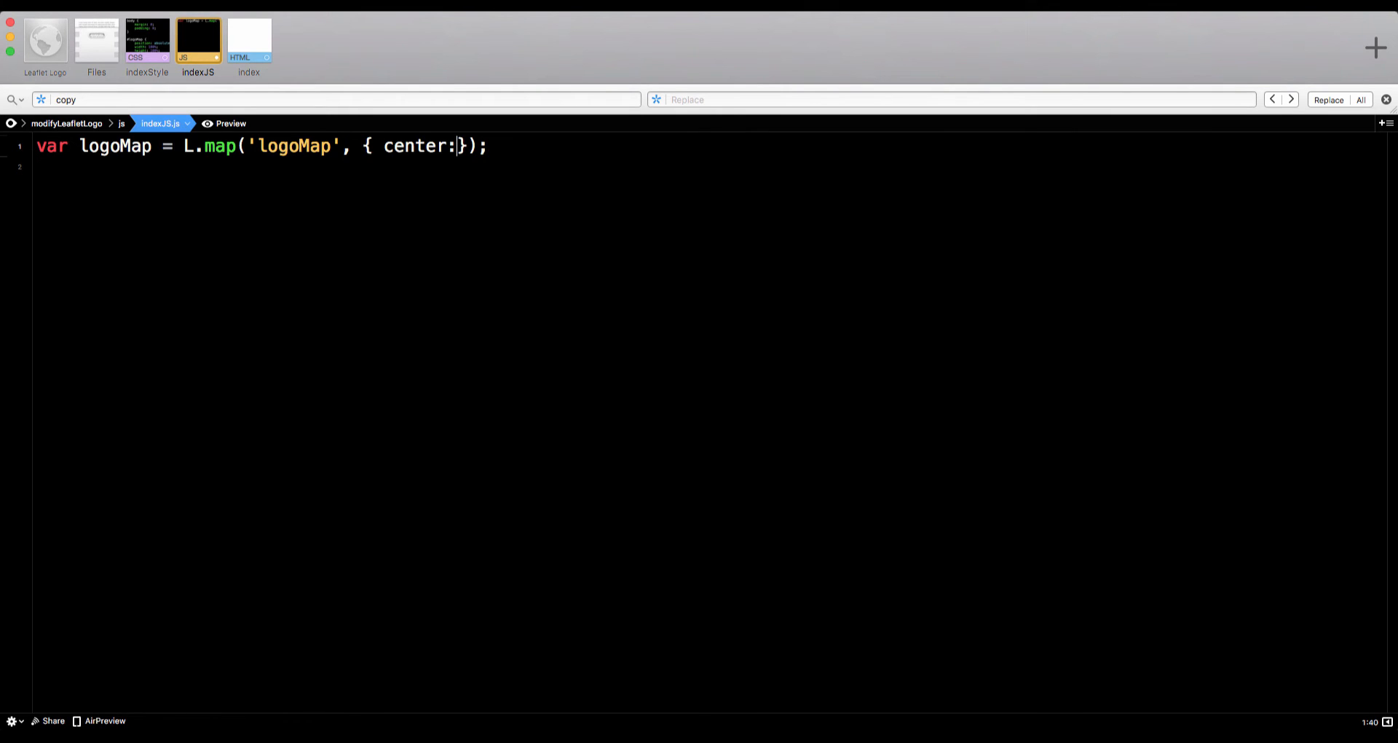
type("[39.32542,-77.")
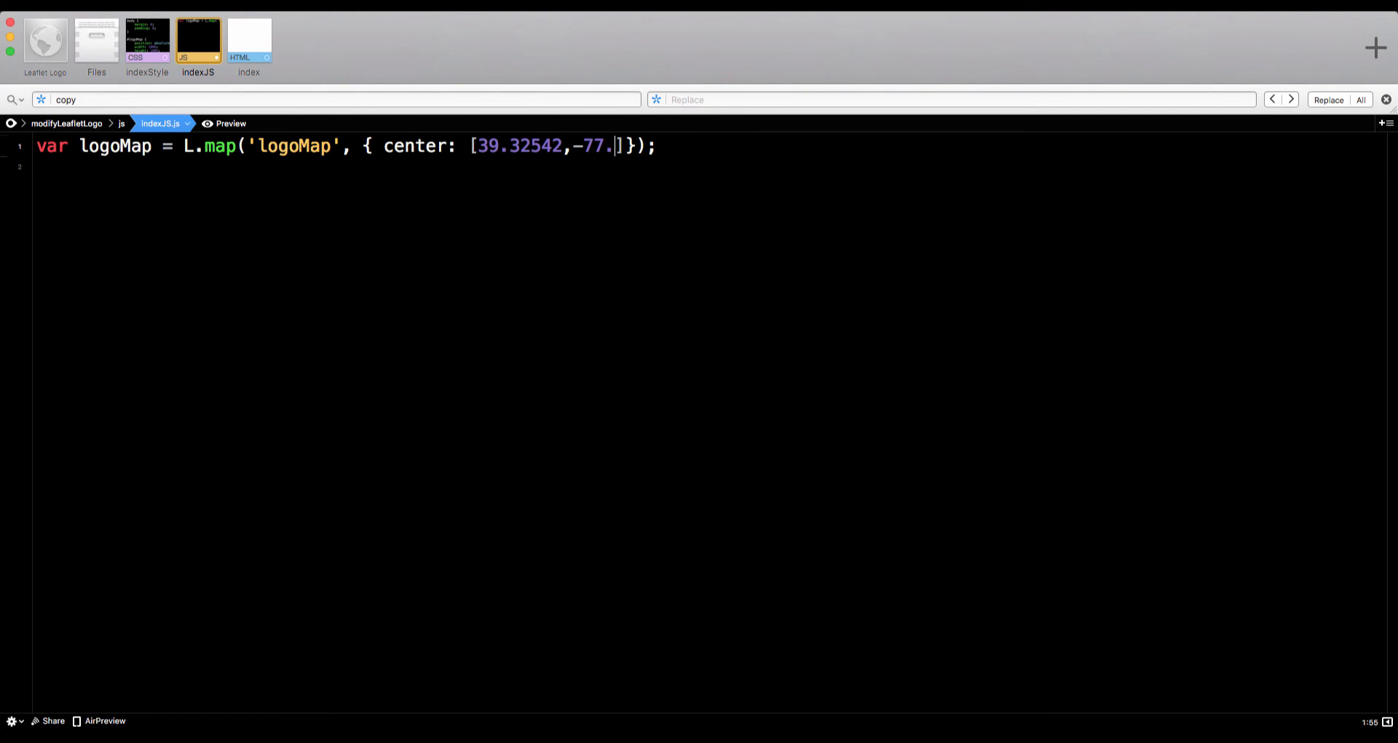
type("726316],")
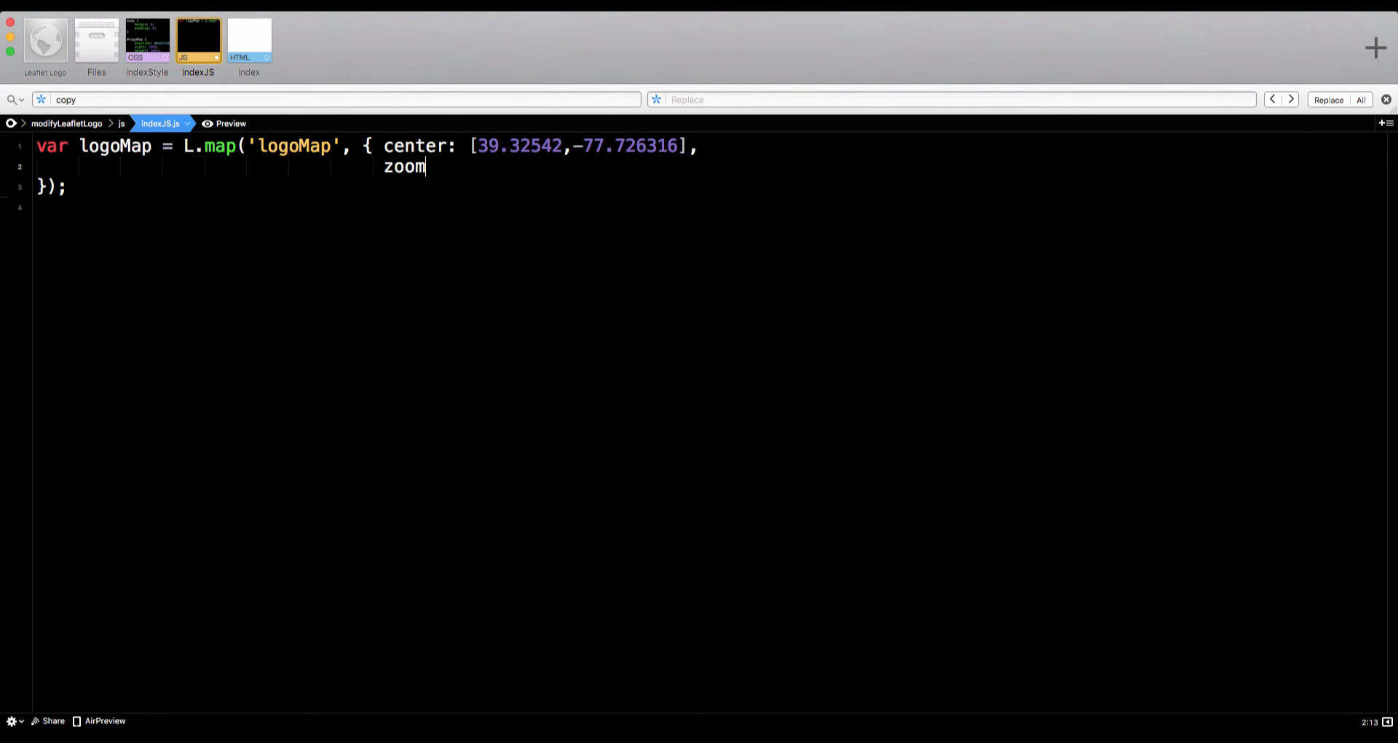
type(": 13,")
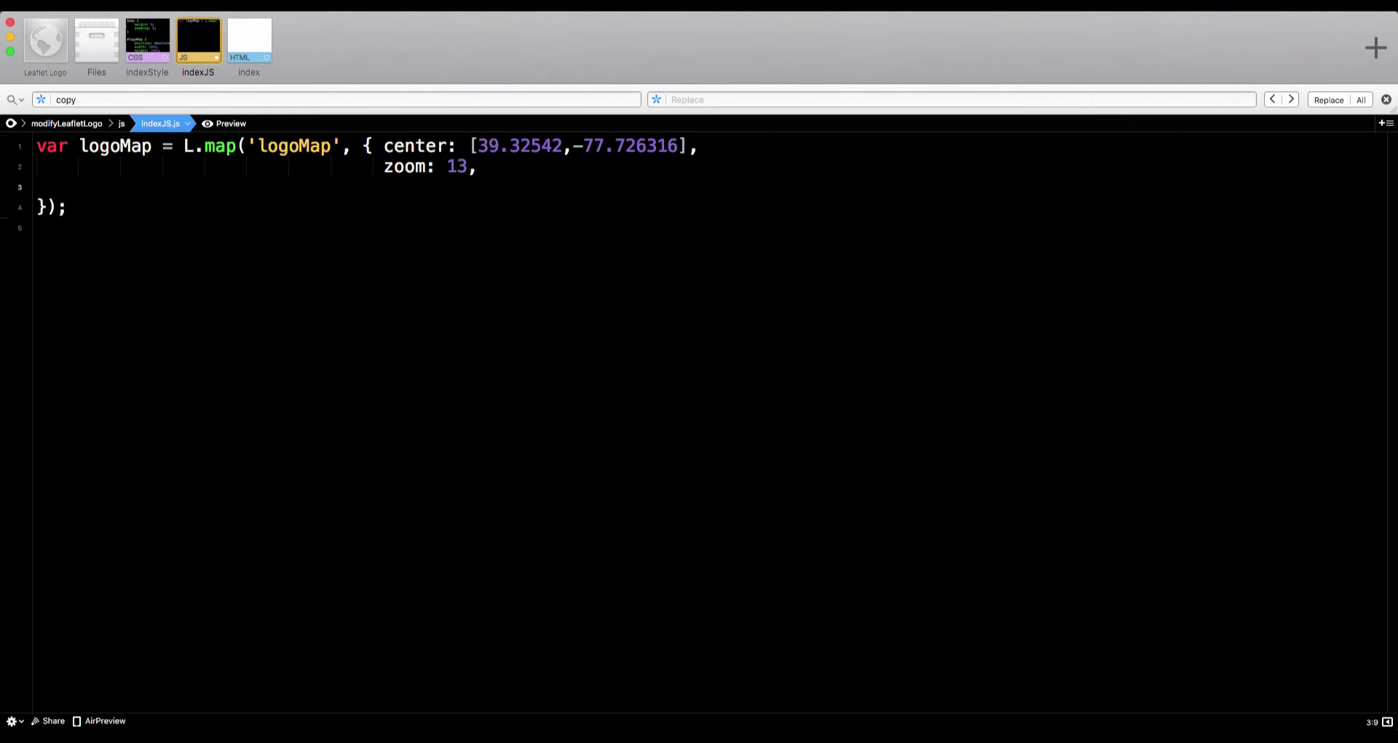
type("attributionControl: false")
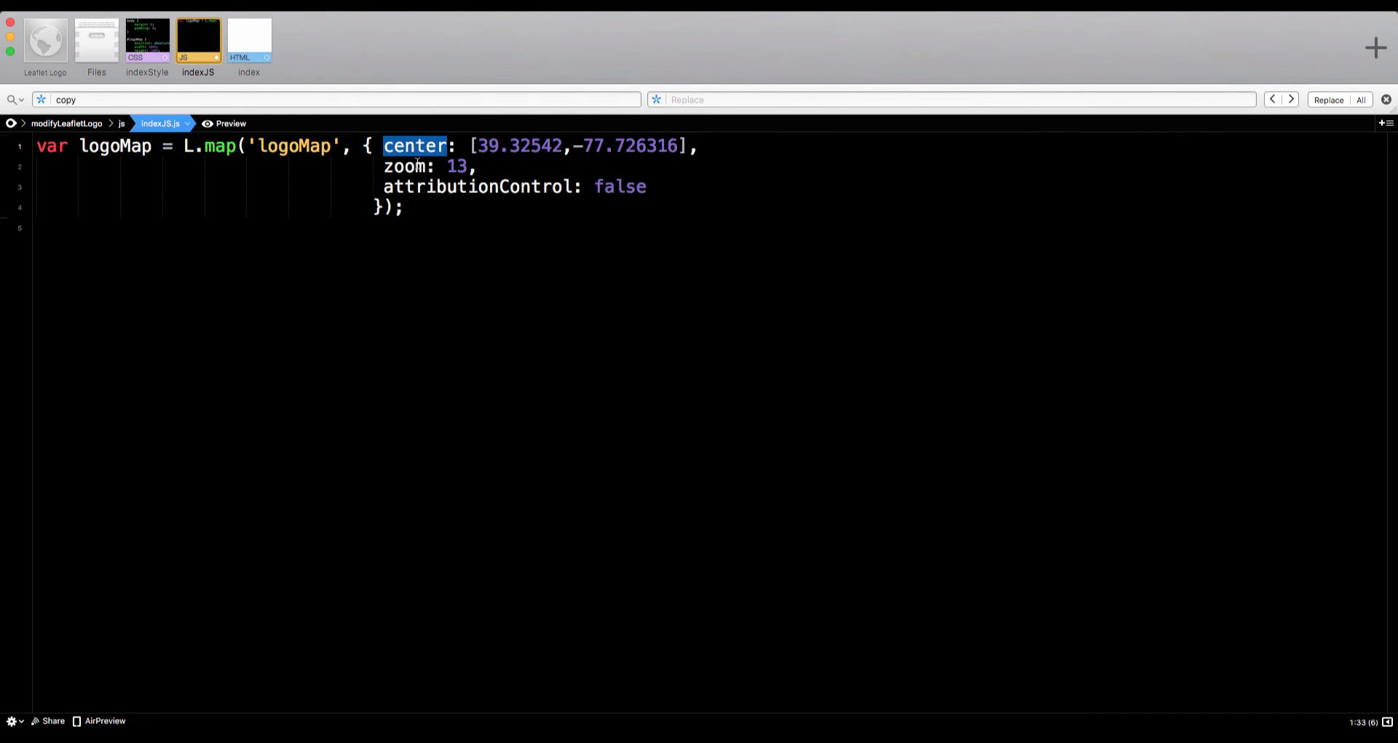
left_click(424, 186)
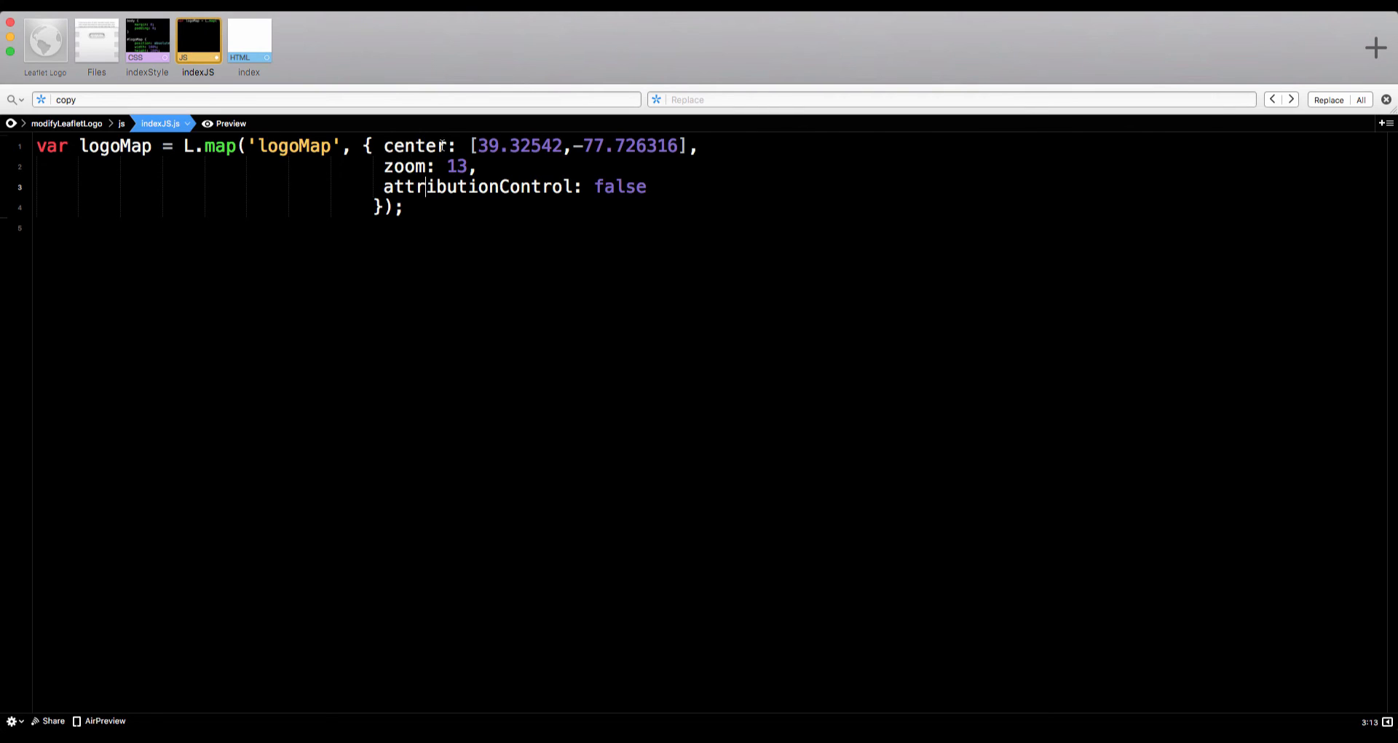
double_click(402, 166)
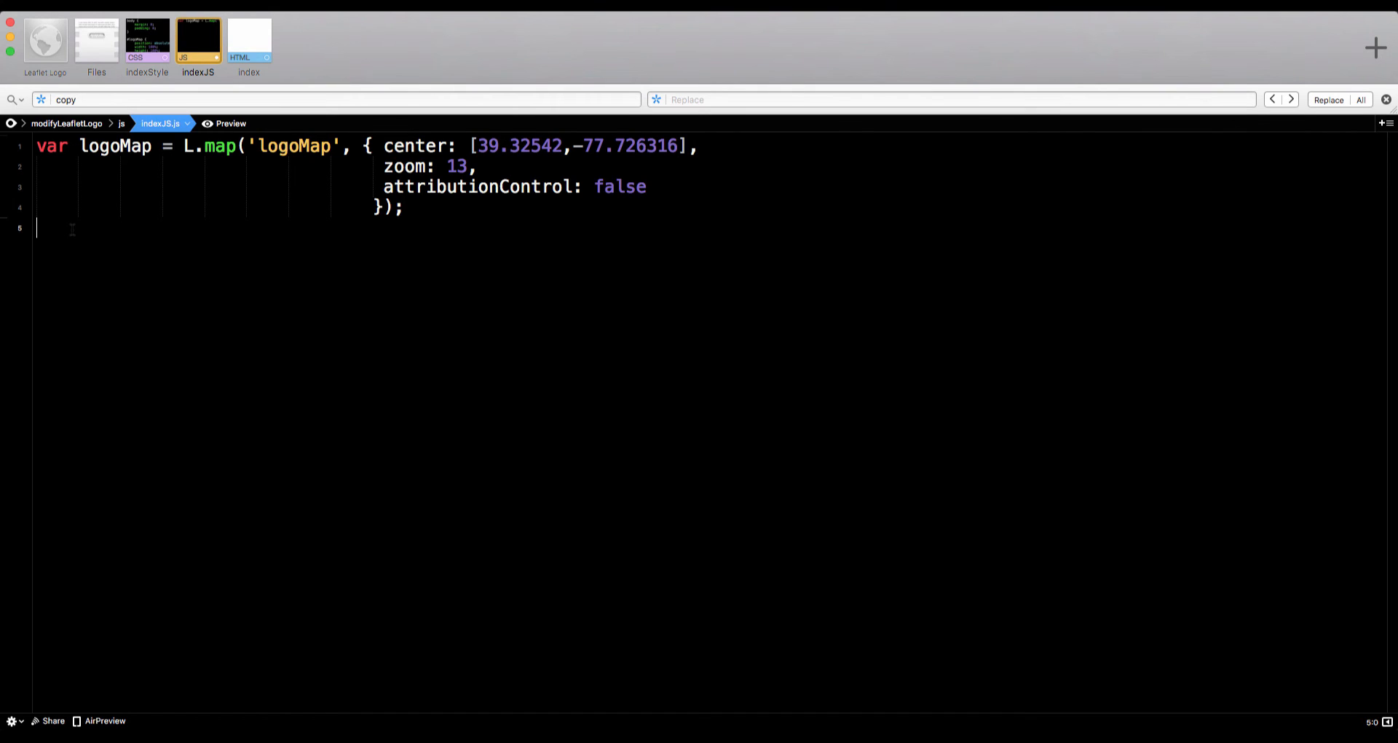
type("var osmTile")
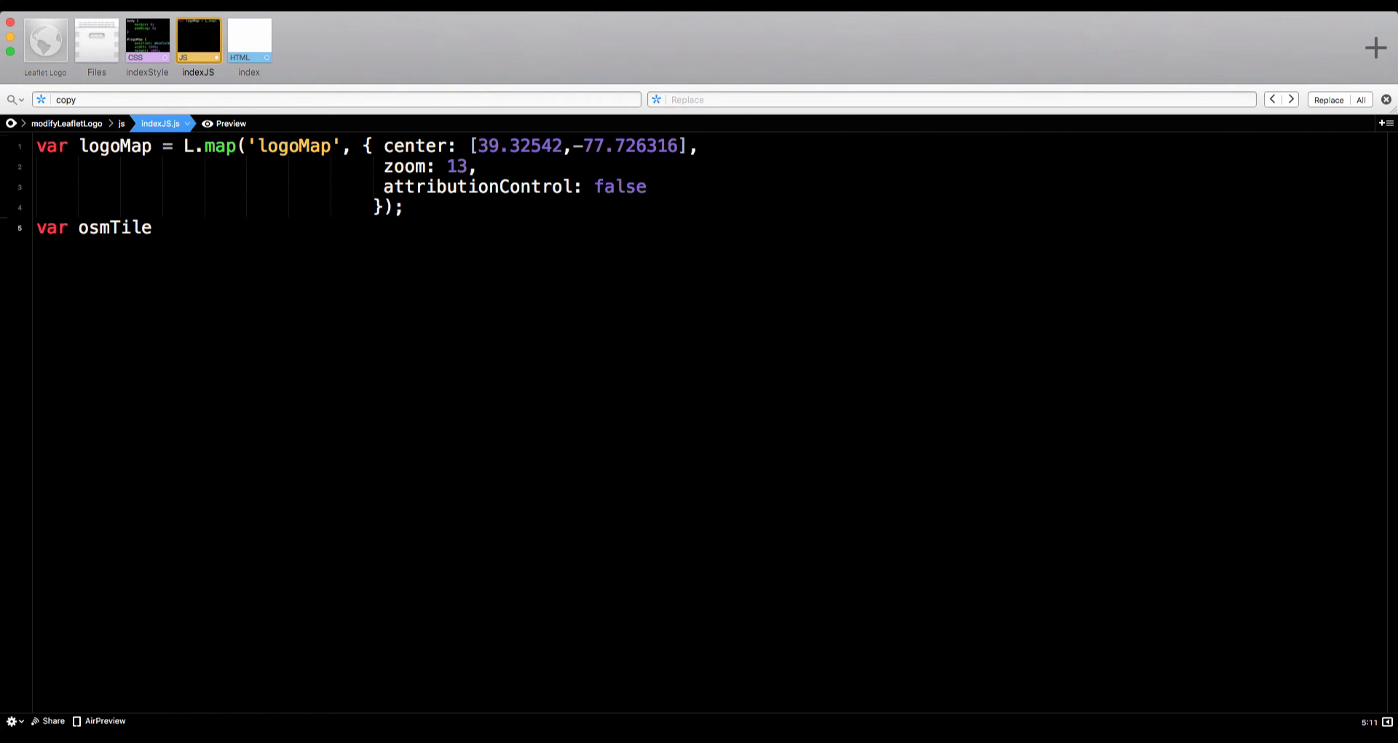
type("s")
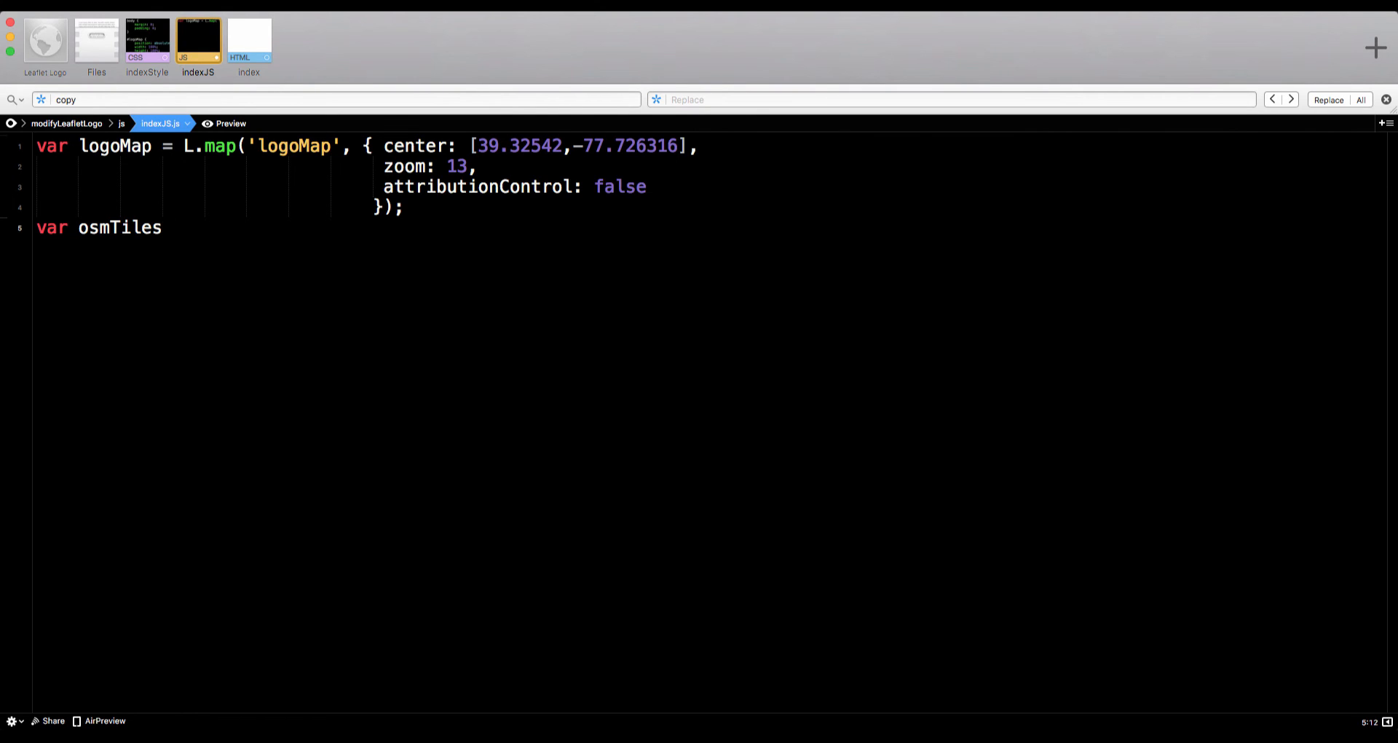
type("= L")
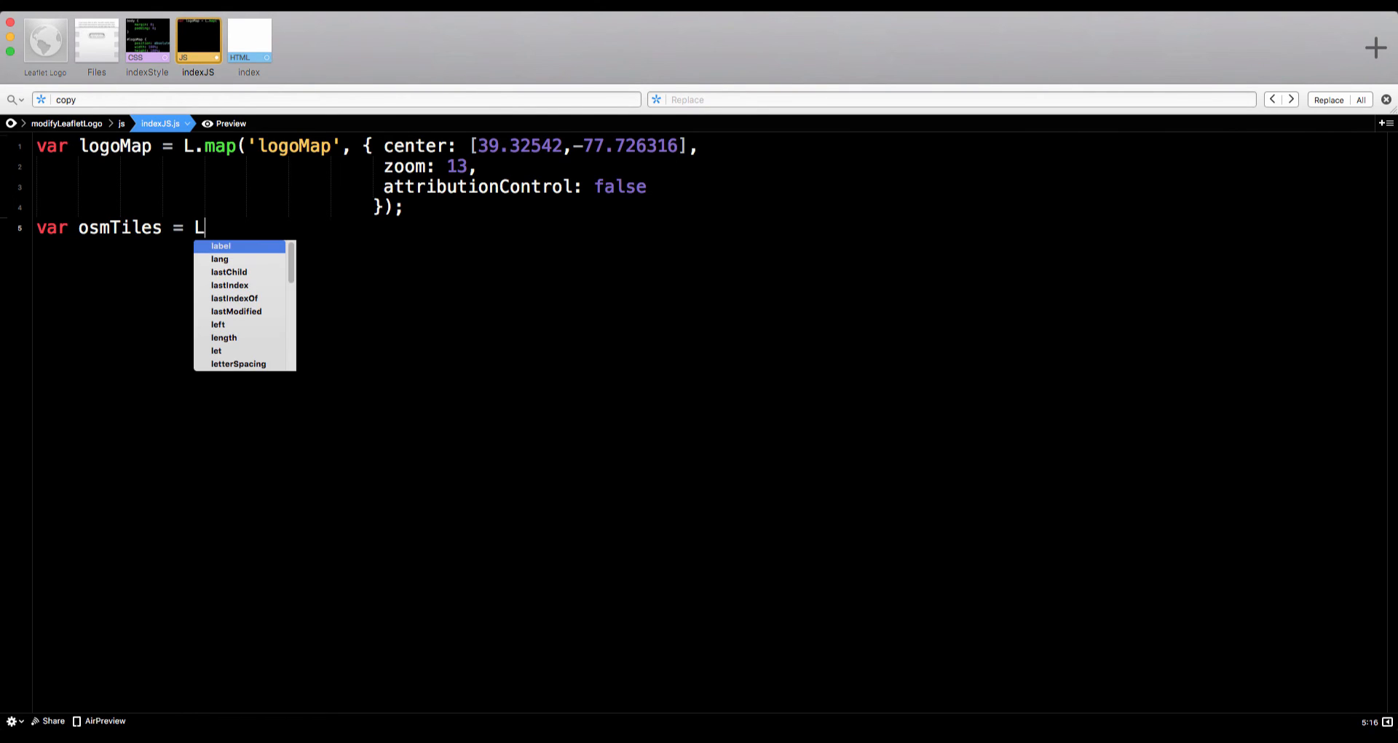
type(".")
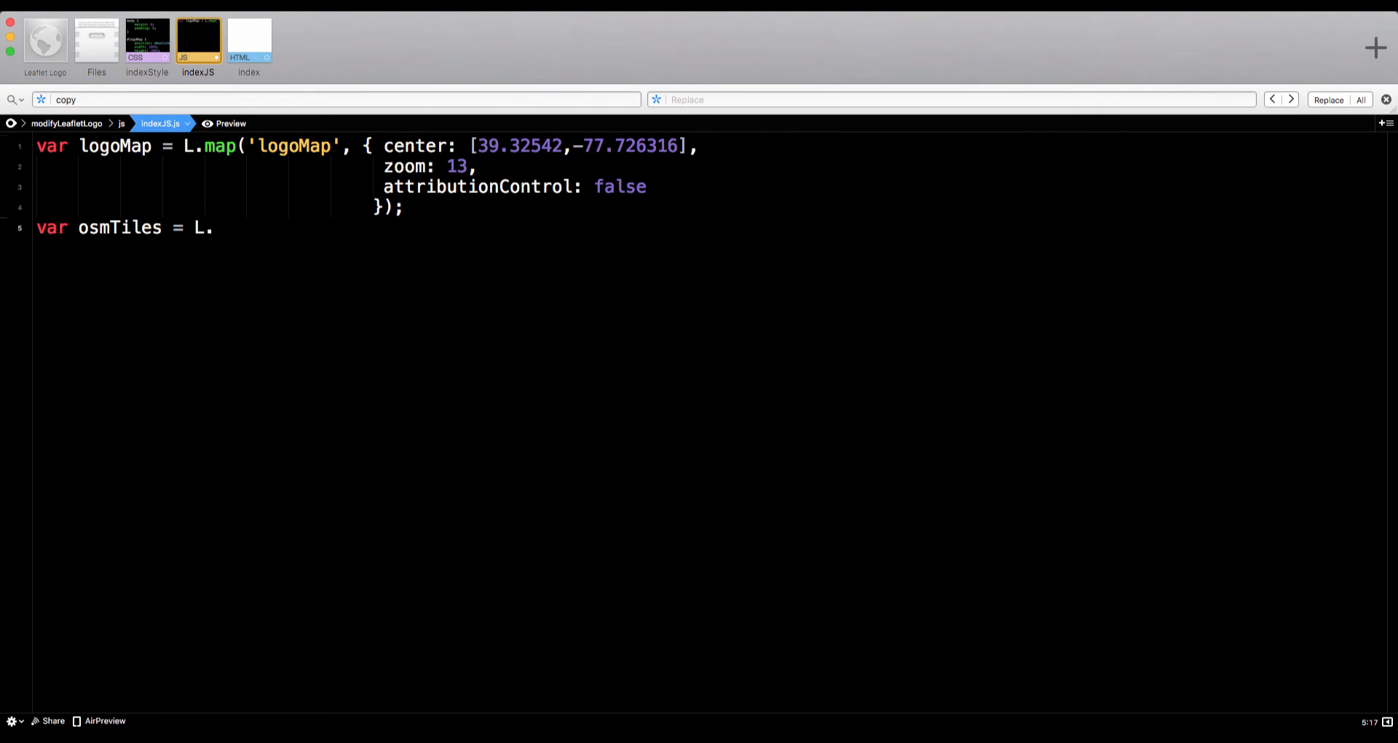
type("tileLayer('htt")
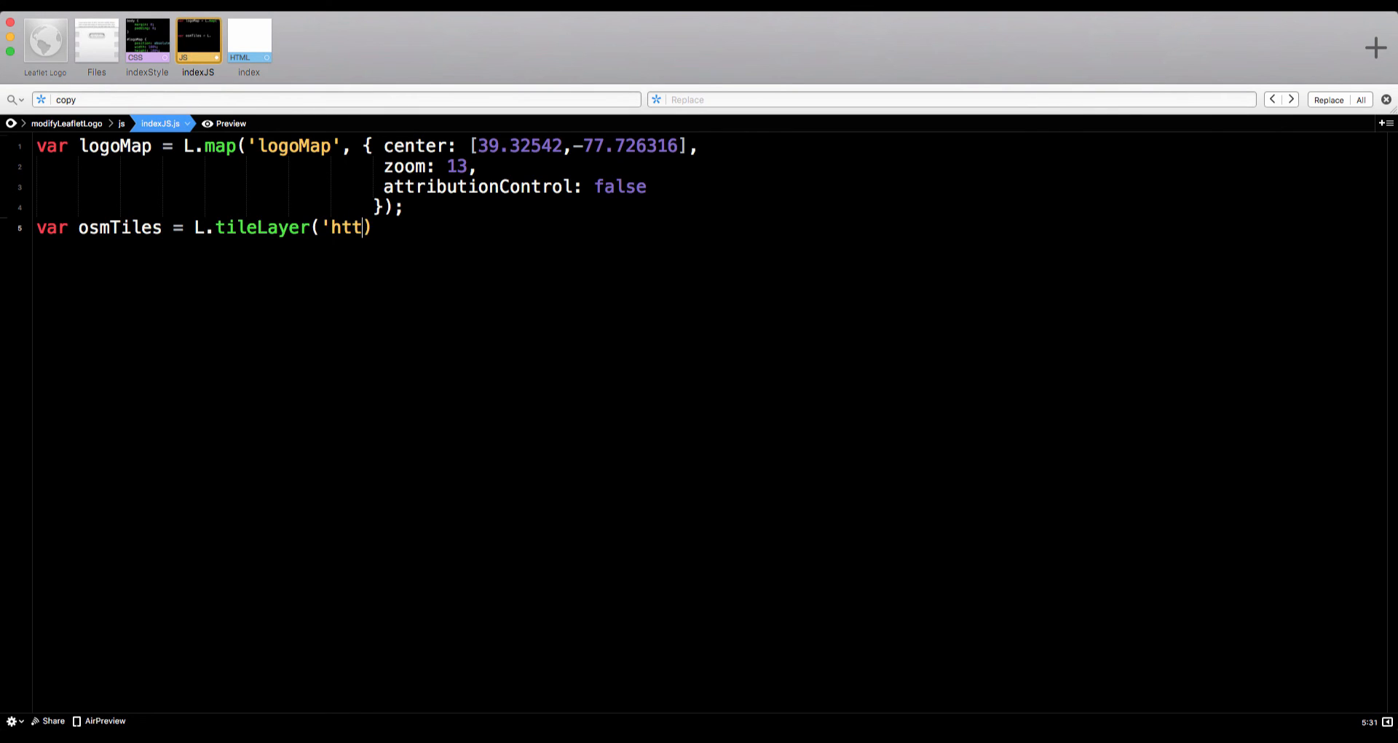
type("p://{s}.tile.osm.org/{z}/{x}/{y}.png');")
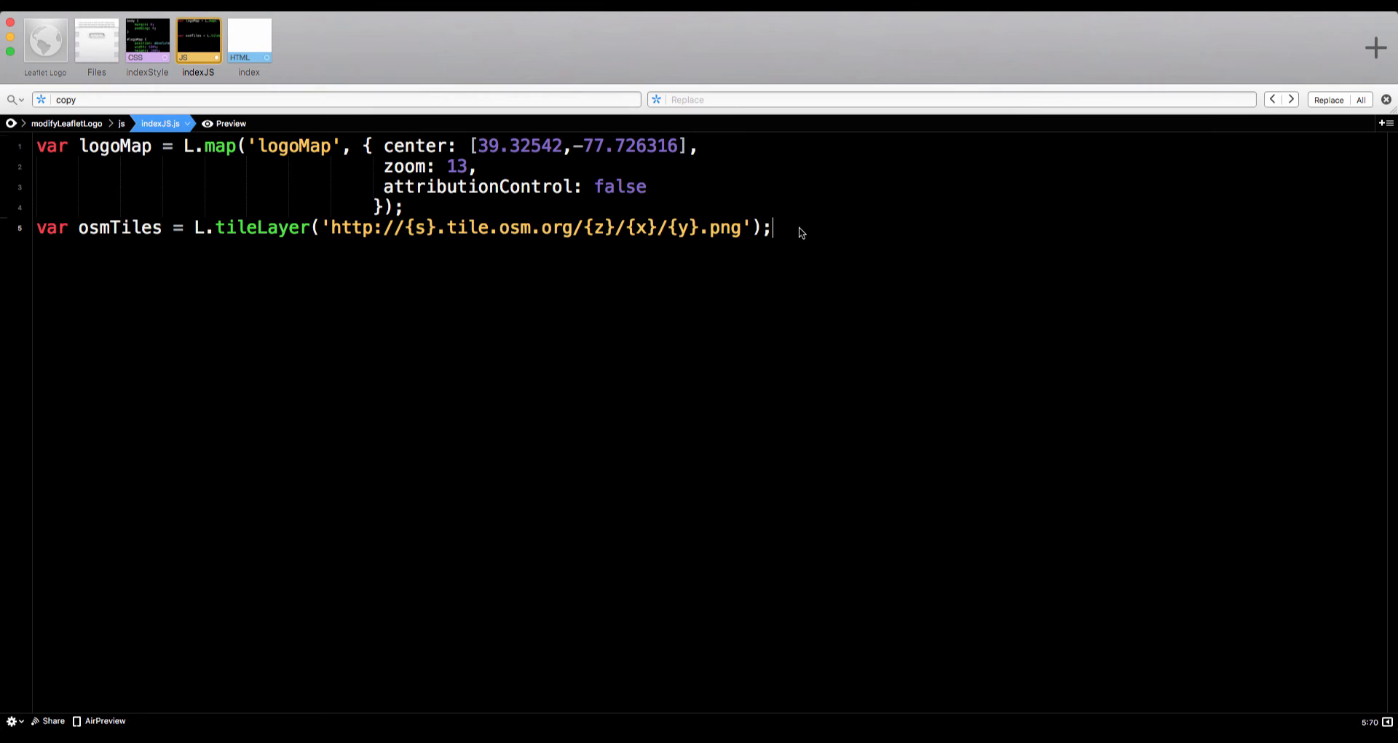
mouse_move(491, 232)
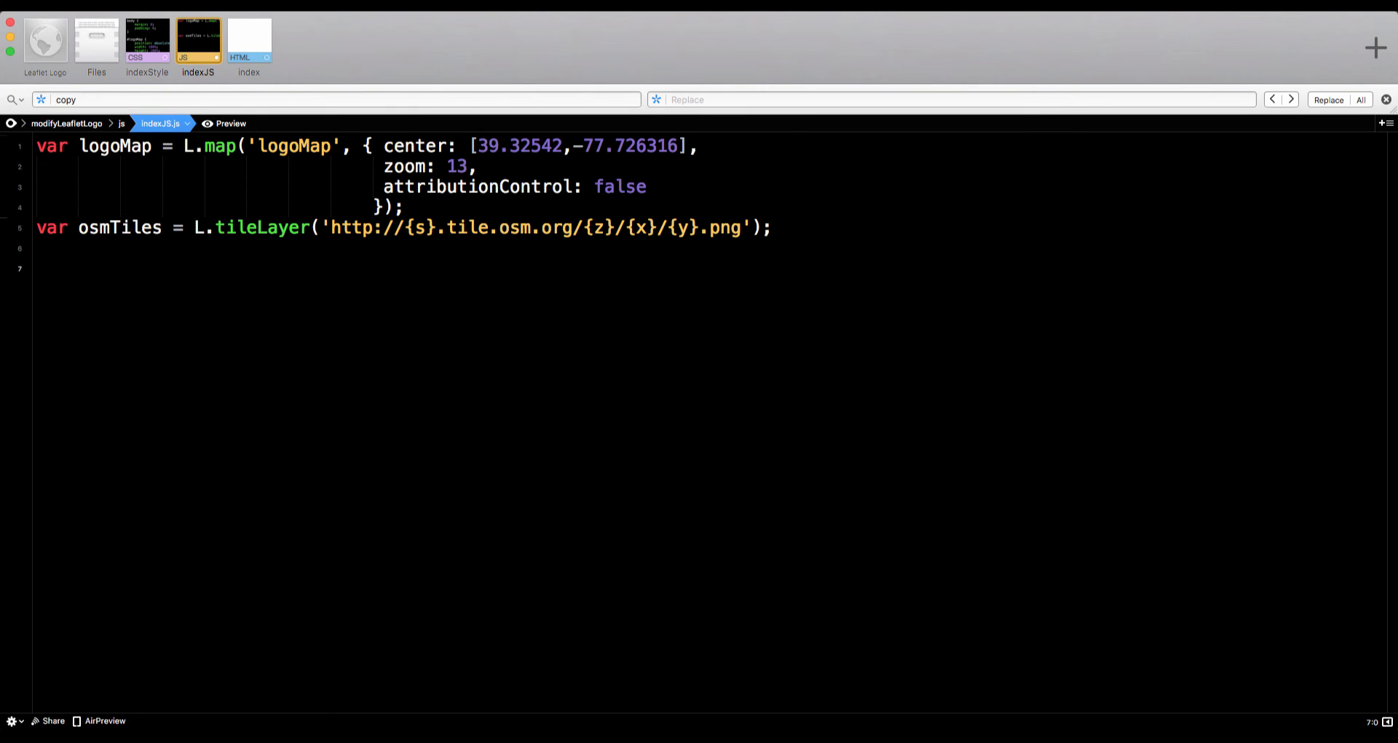
Add the tile layer to the map with osmTiles.addTo(logoMap);
type("osm")
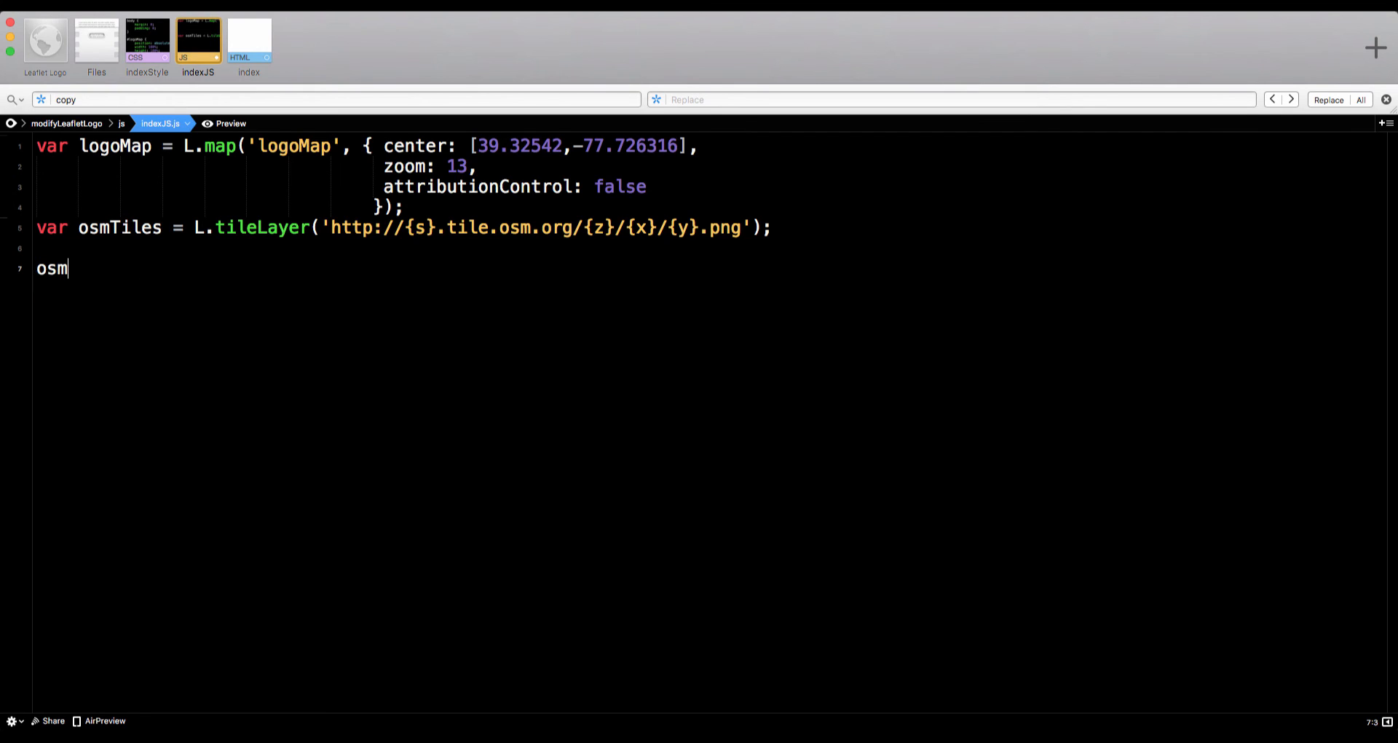
type("Tiles")
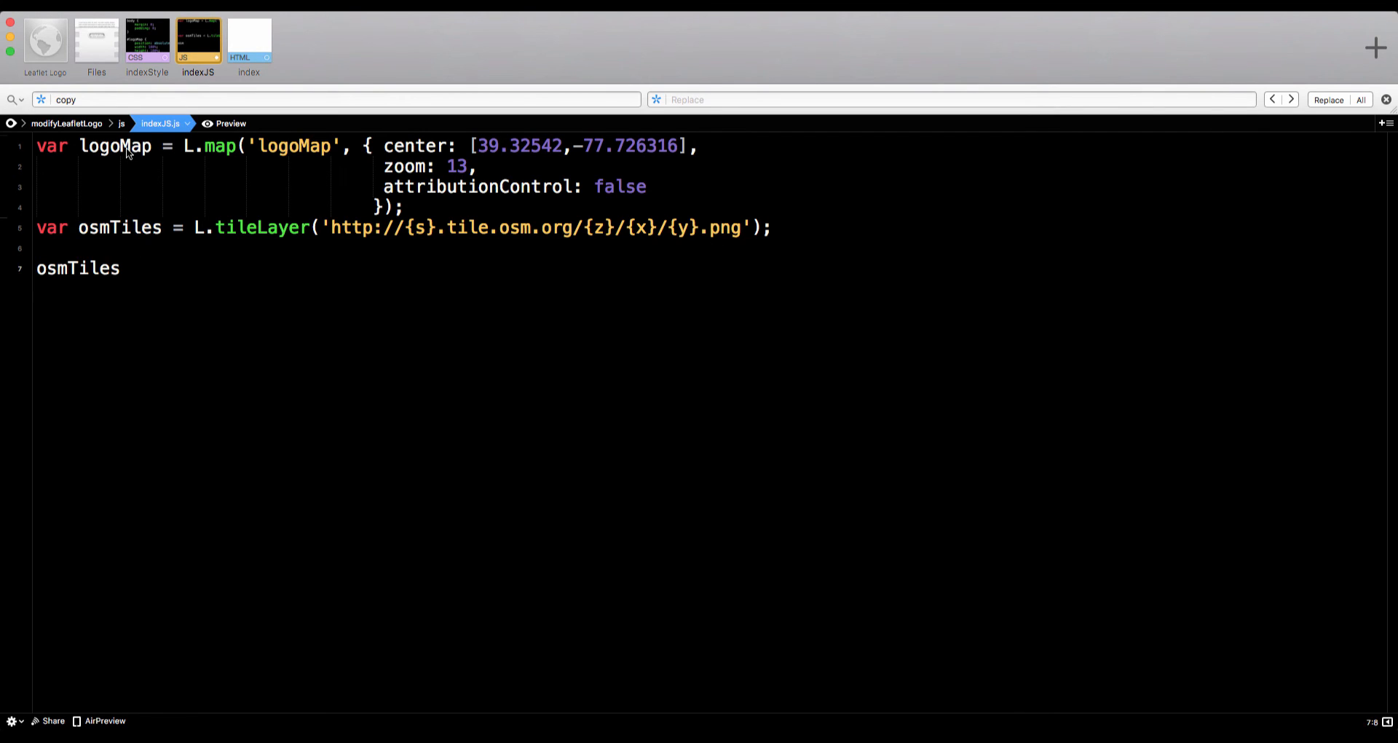
mouse_move(200, 336)
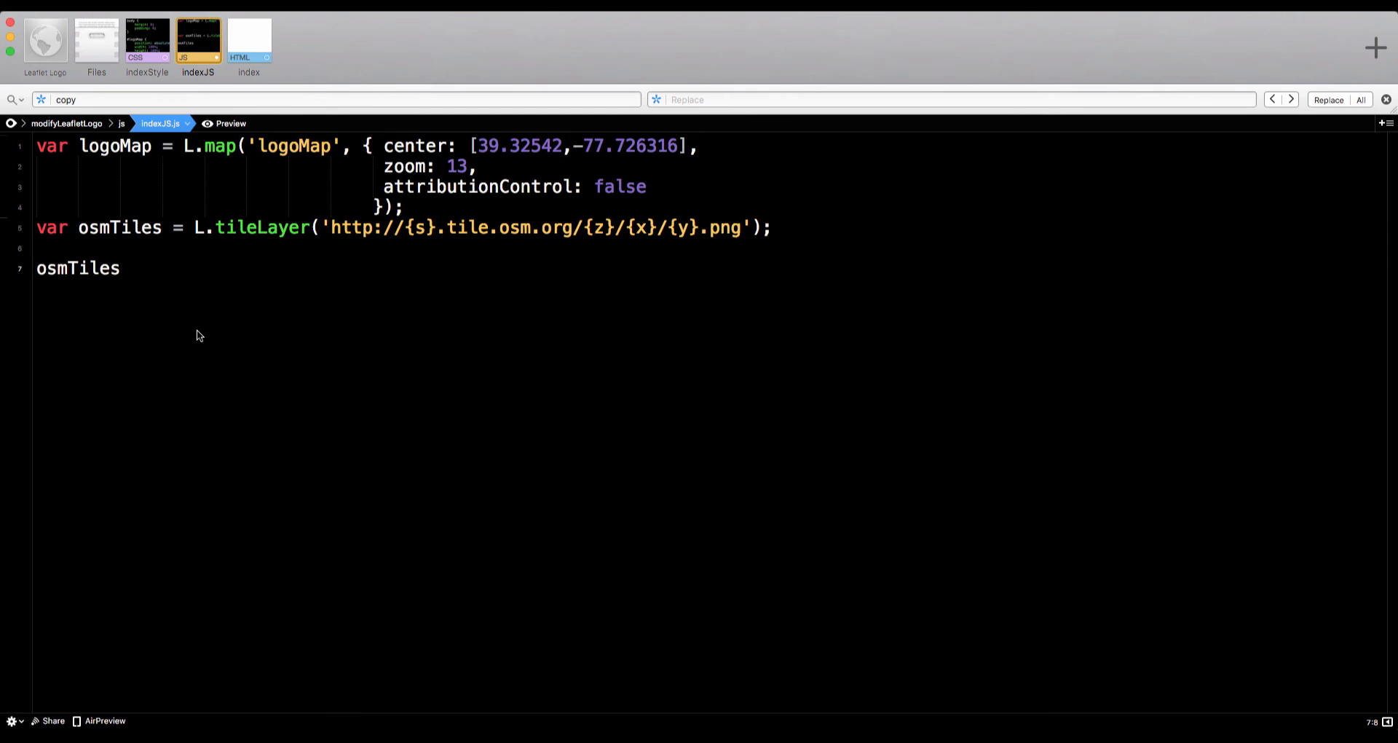
type(".addT")
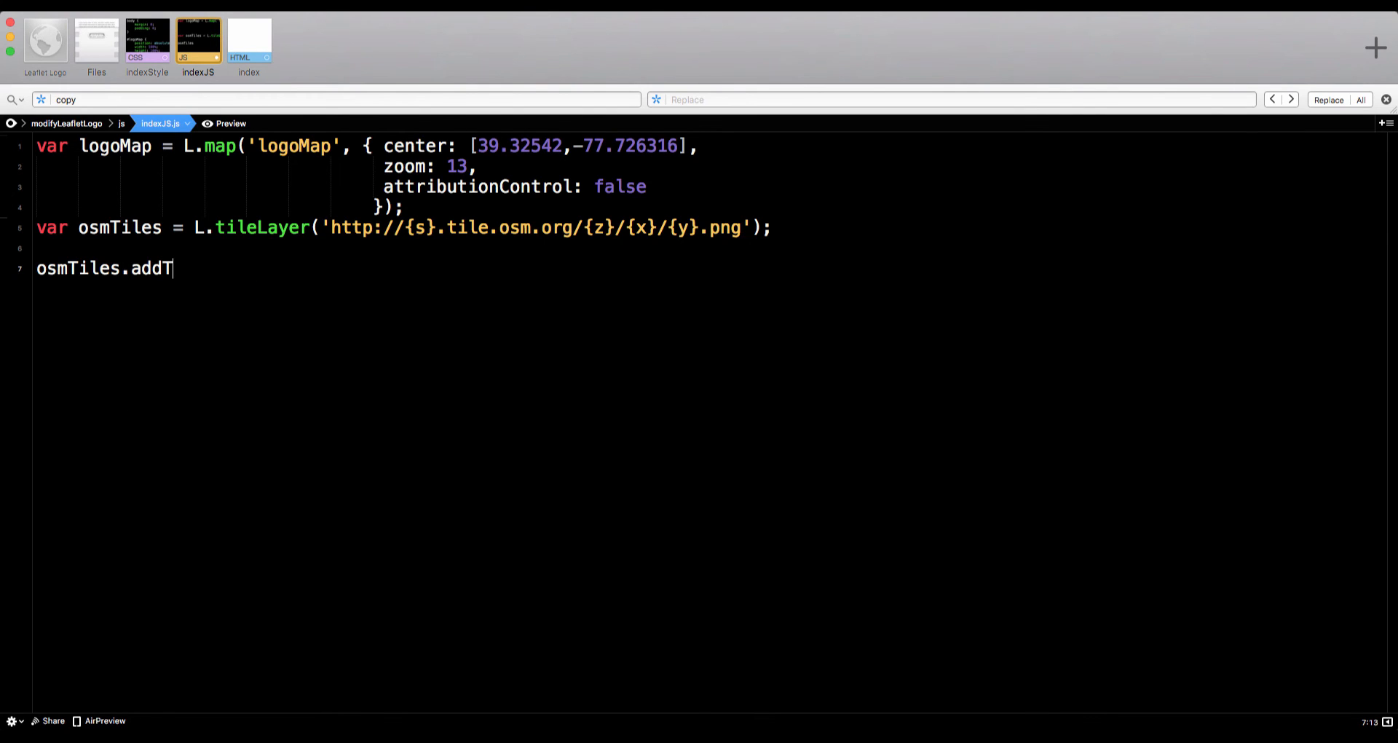
type("o(logoMap);")
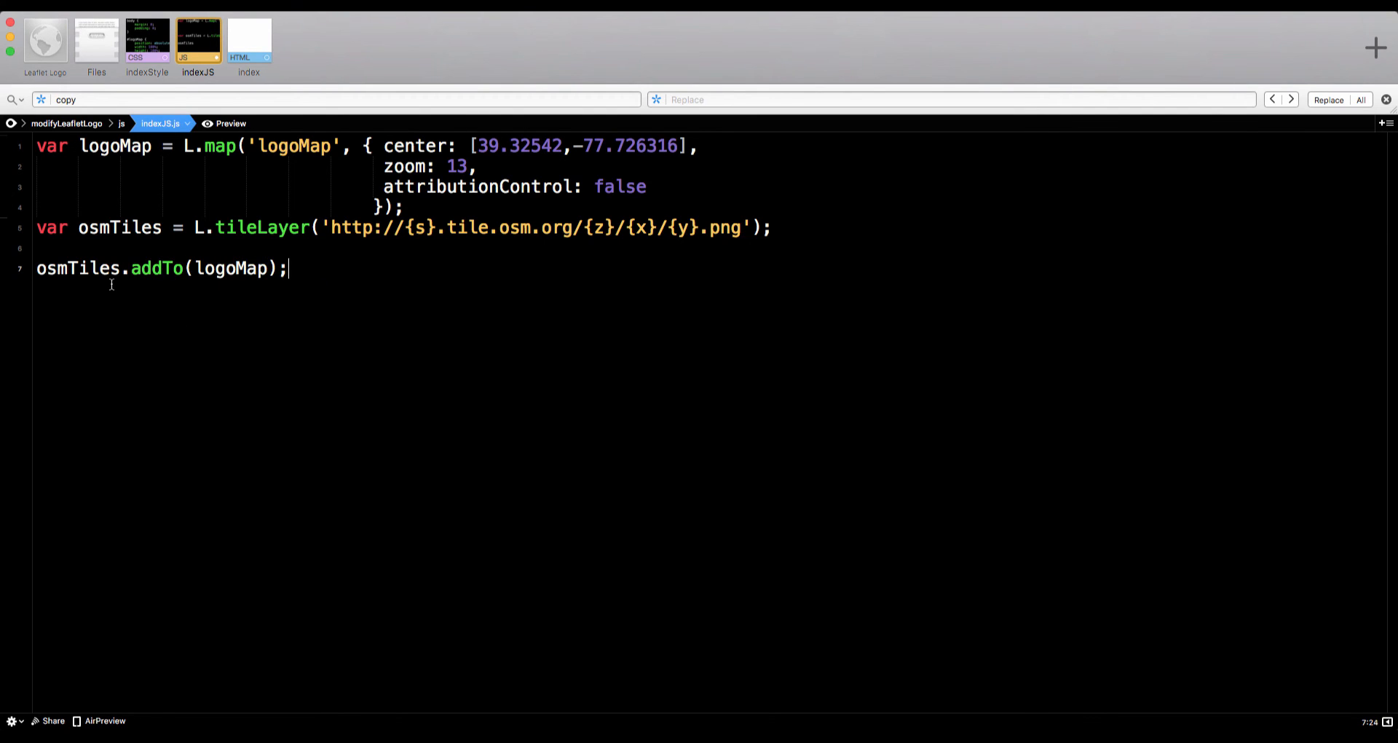
double_click(76, 268)
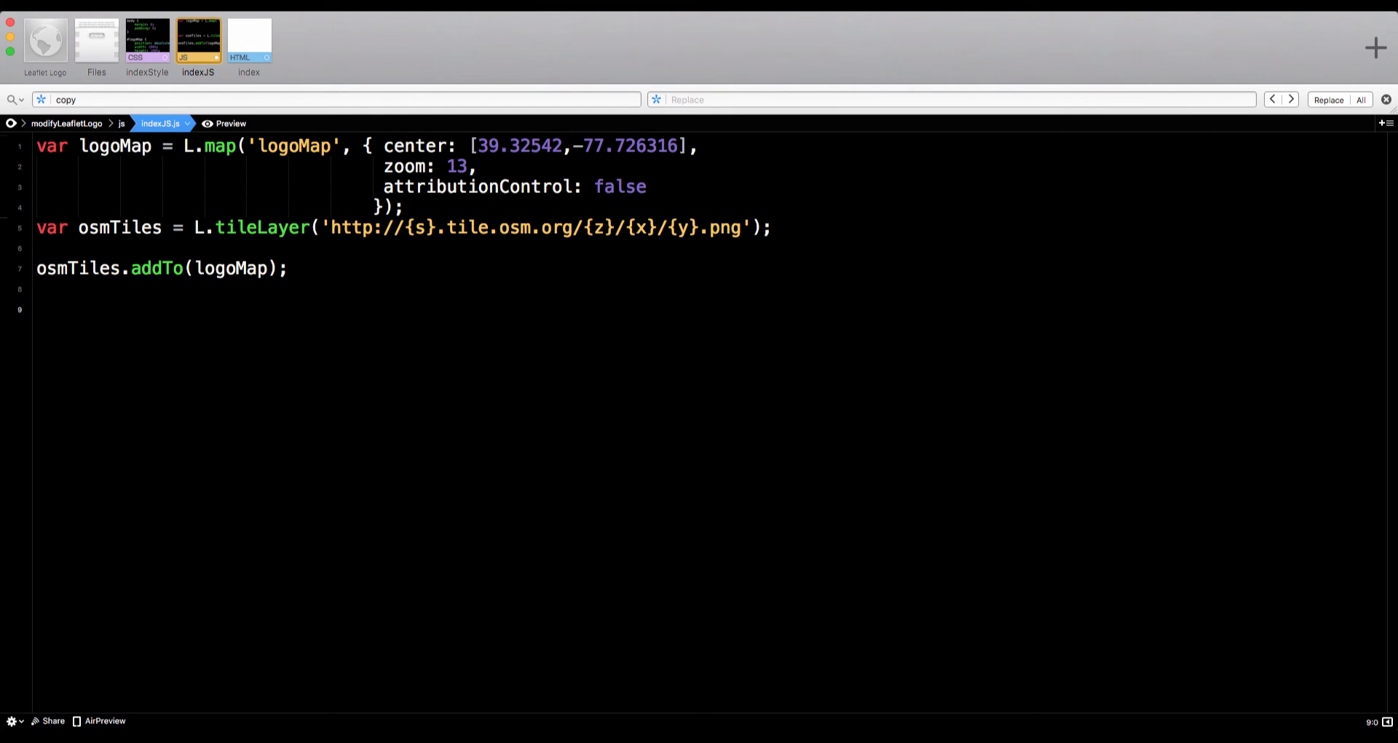
Write the attrControl attribution control with Leaflet and OpenStreetMap credit links
type("var attrControl = L.control.")
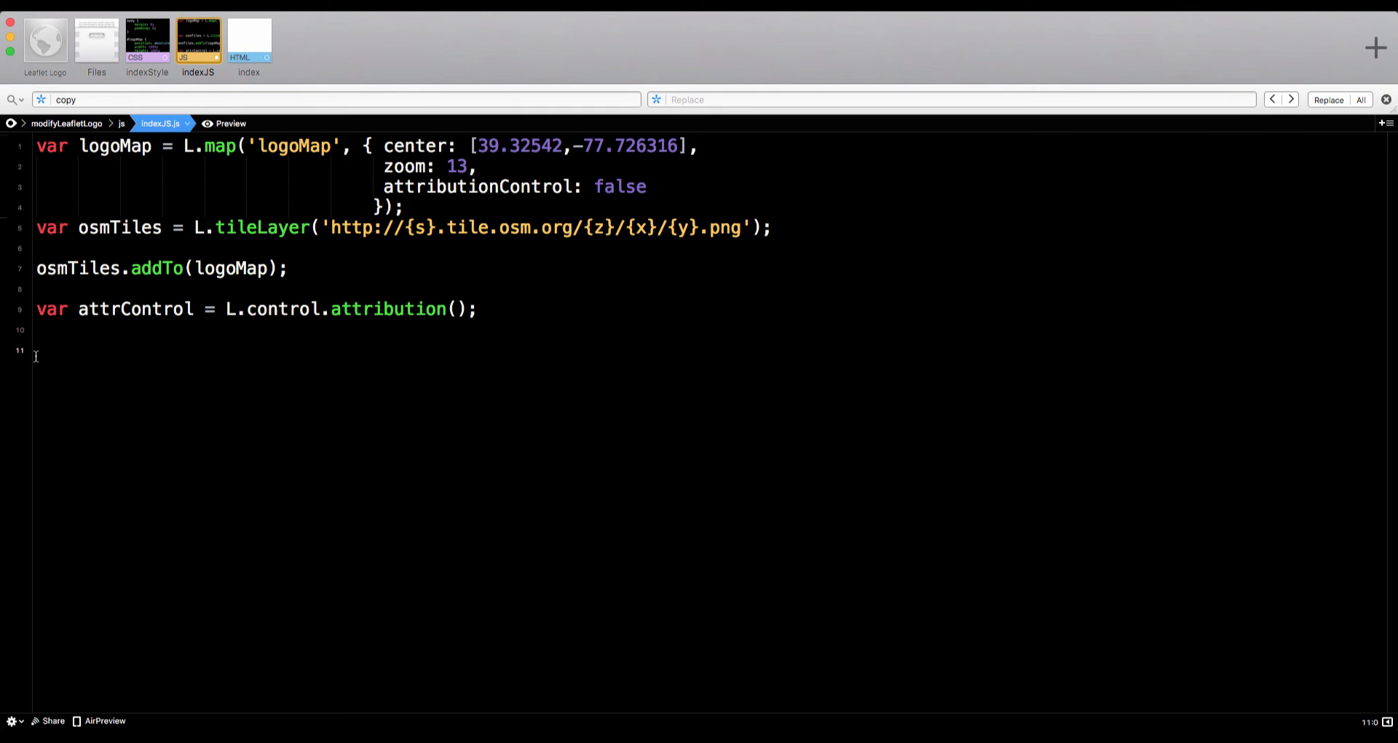
type("attr")
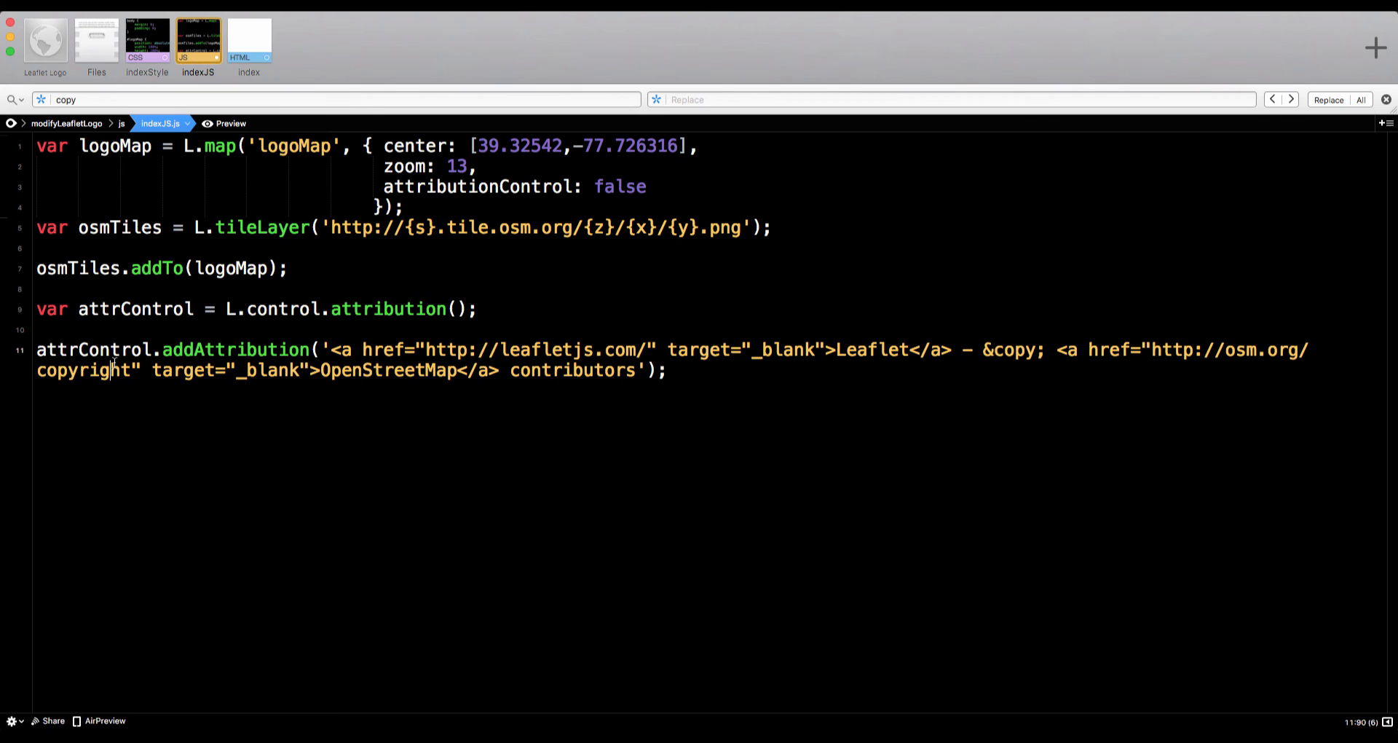
double_click(82, 372)
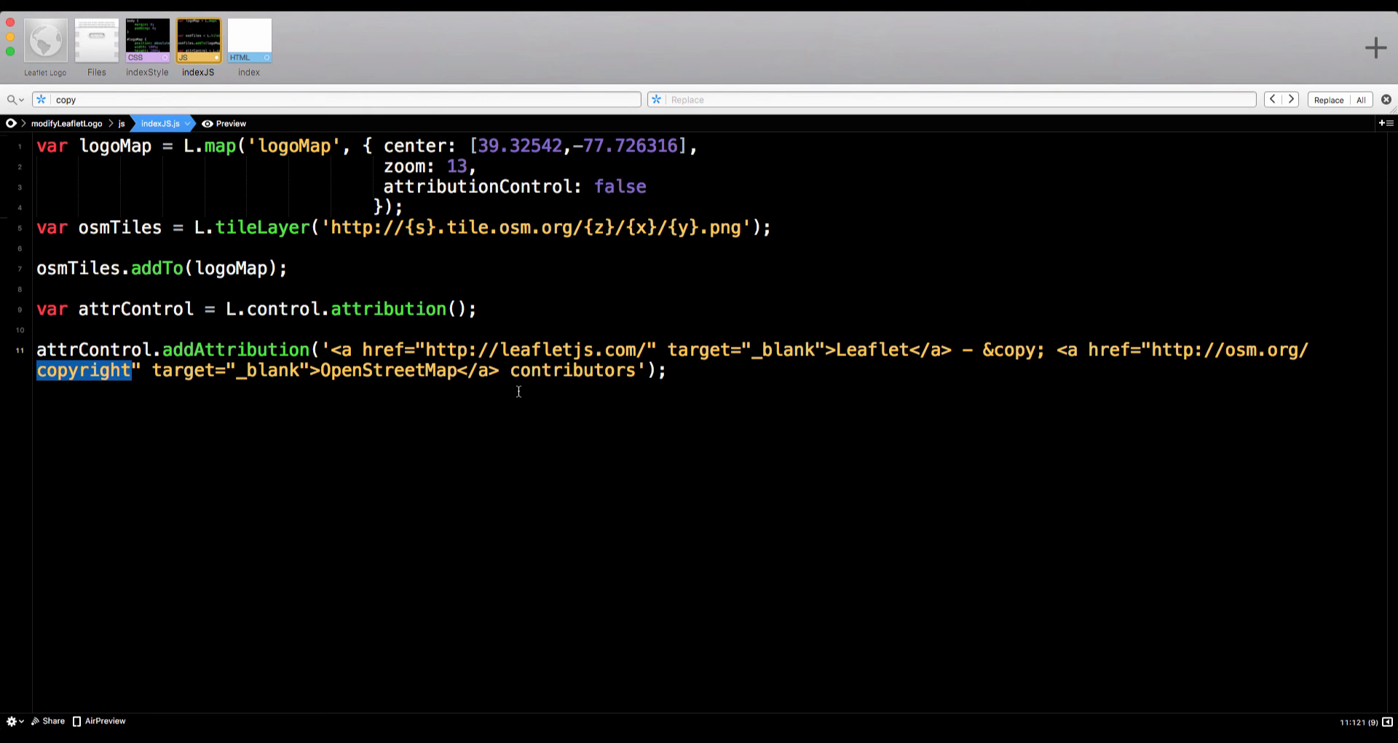
Set the attrControl prefix to a 'By Tips for GIS' link to twitter.com/TipsForGIS
type("attrControl")
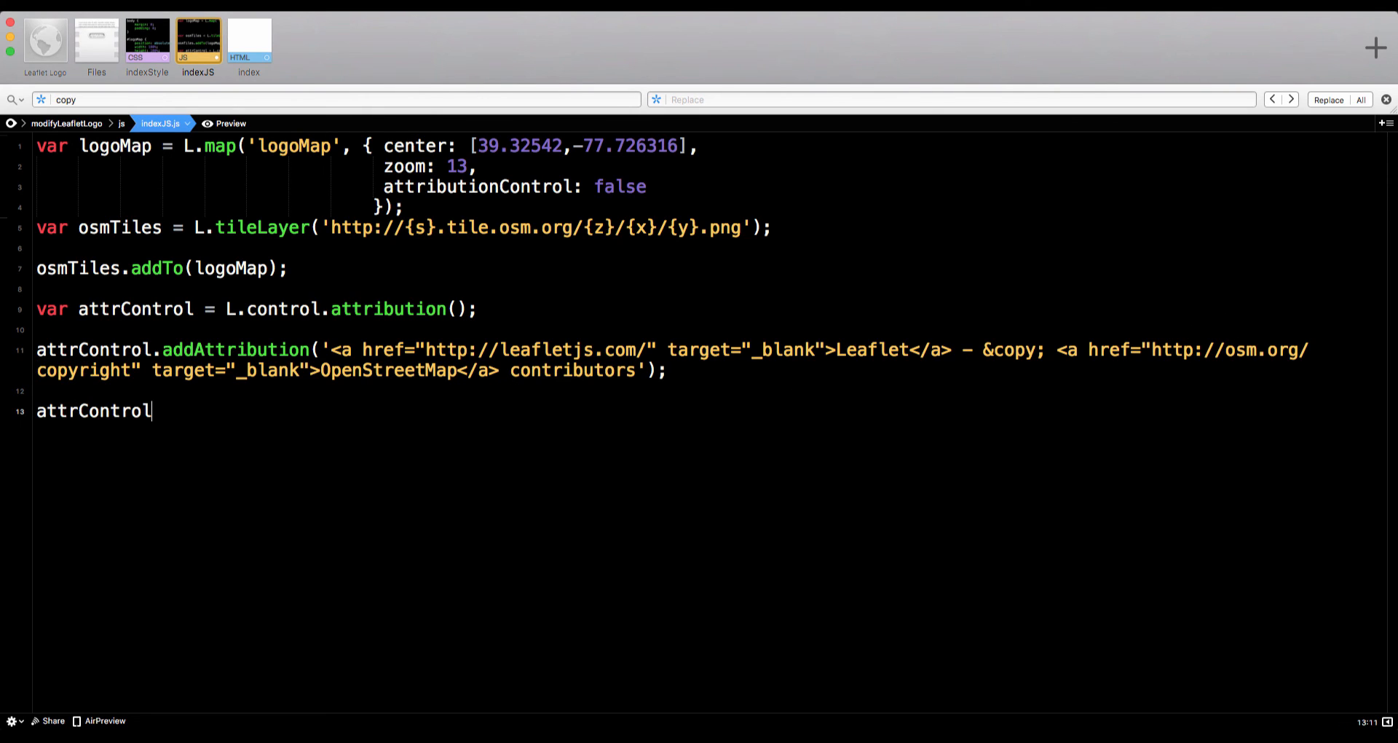
type(".prefix")
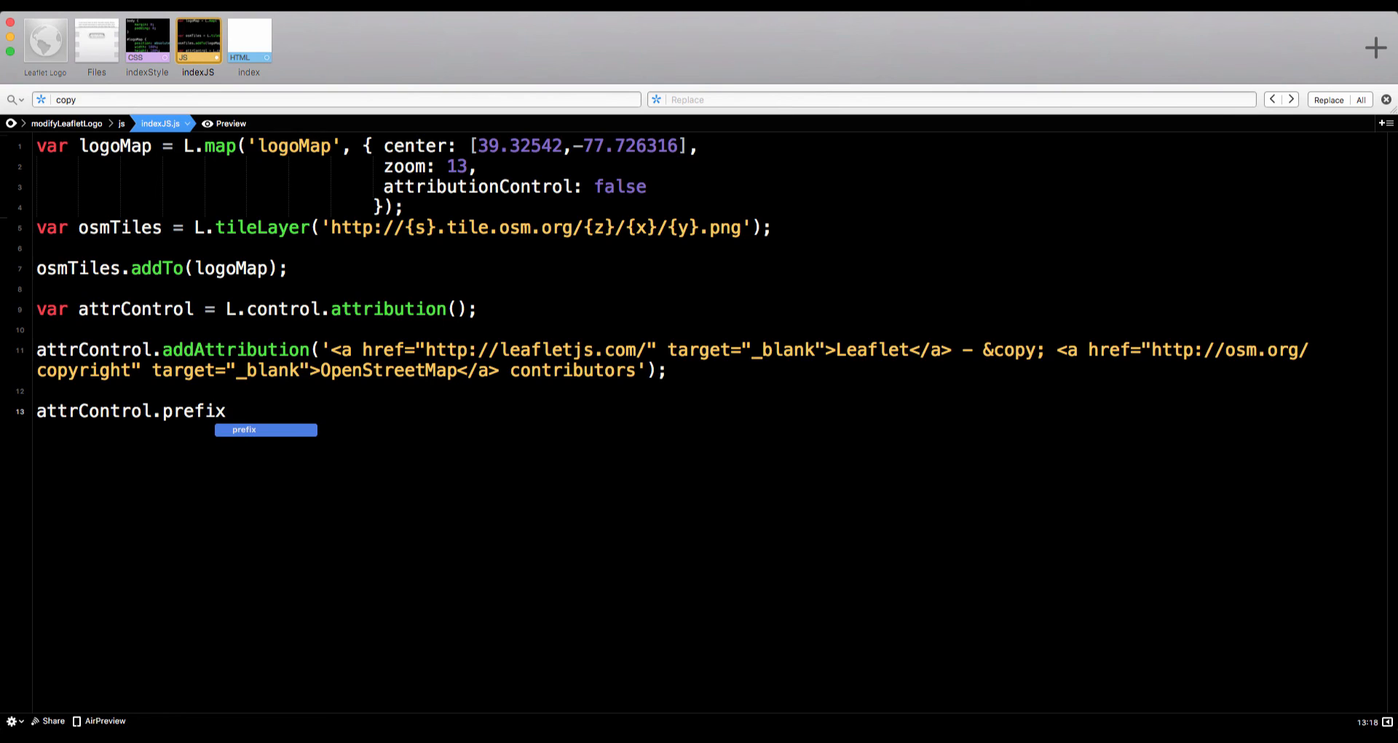
type("('B")
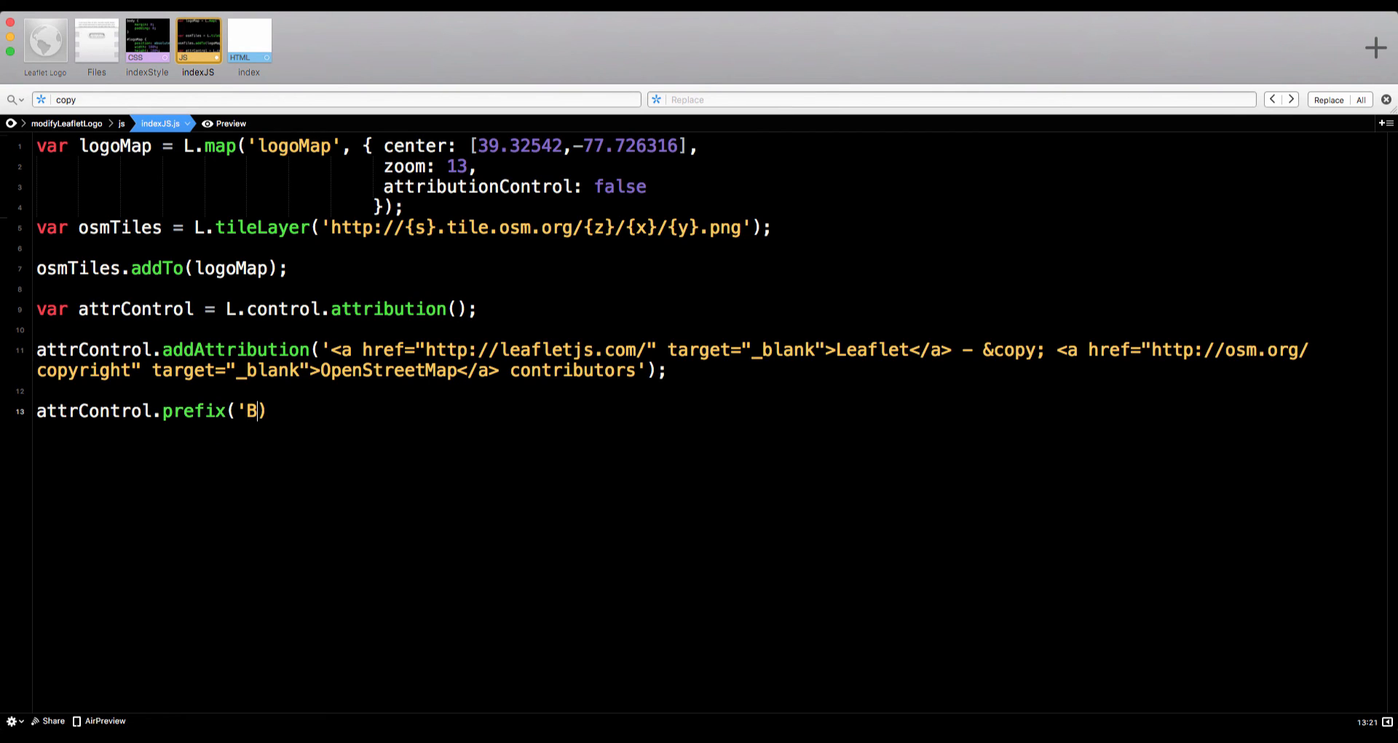
type("y Tips for")
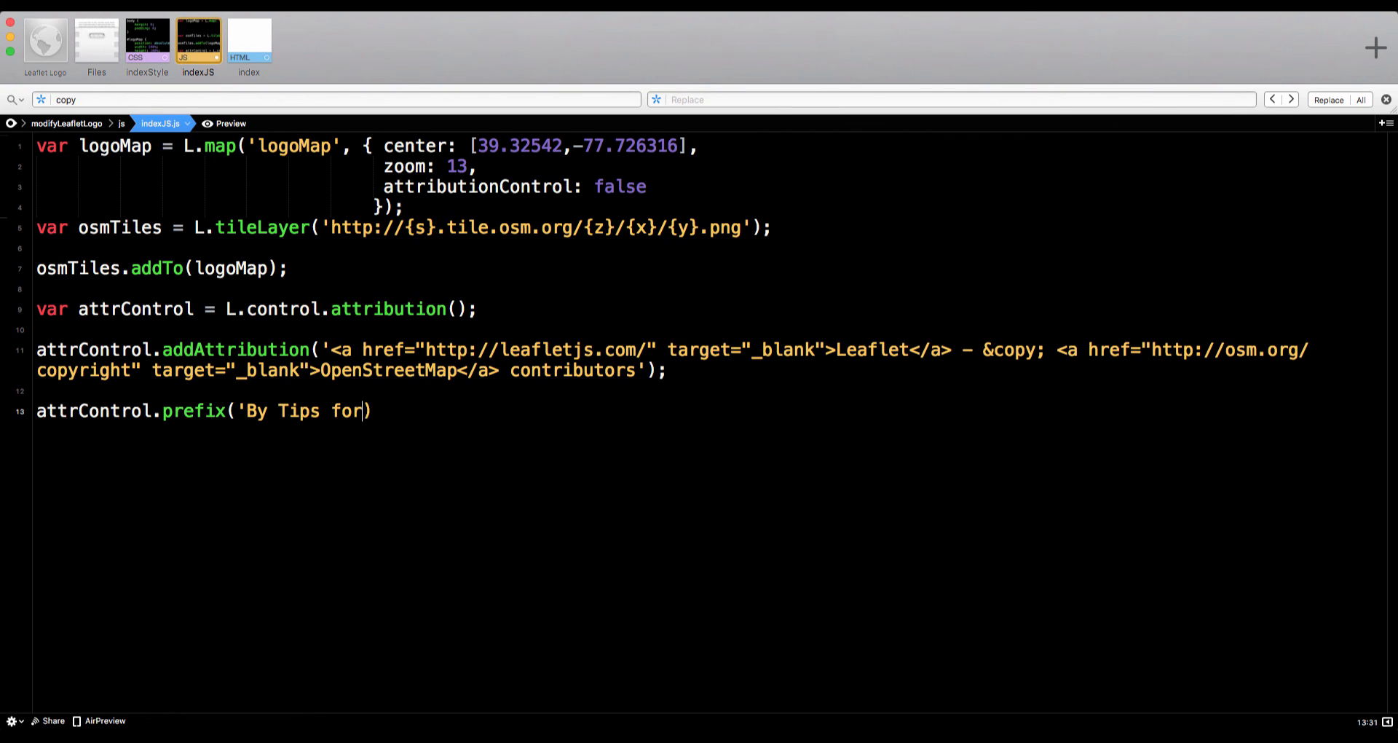
type("GIS")
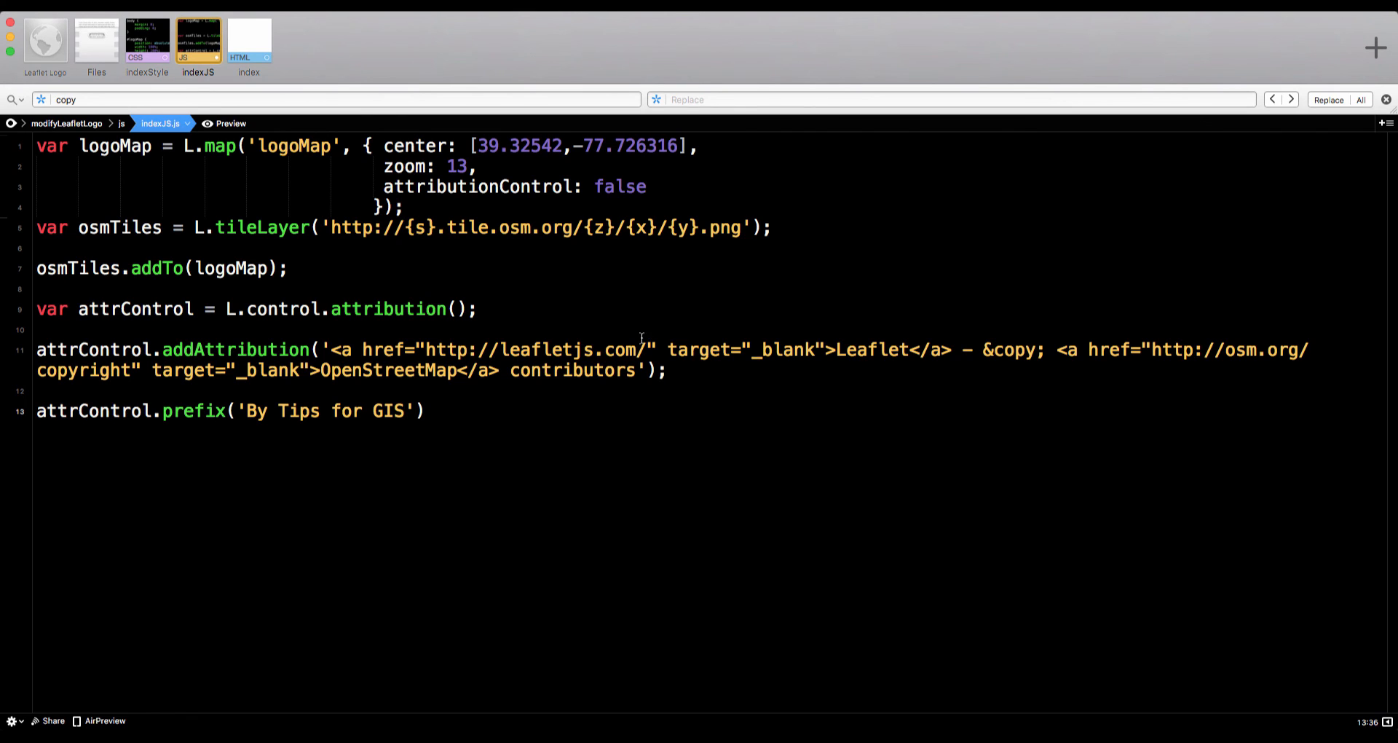
left_click_drag(329, 349, 830, 348)
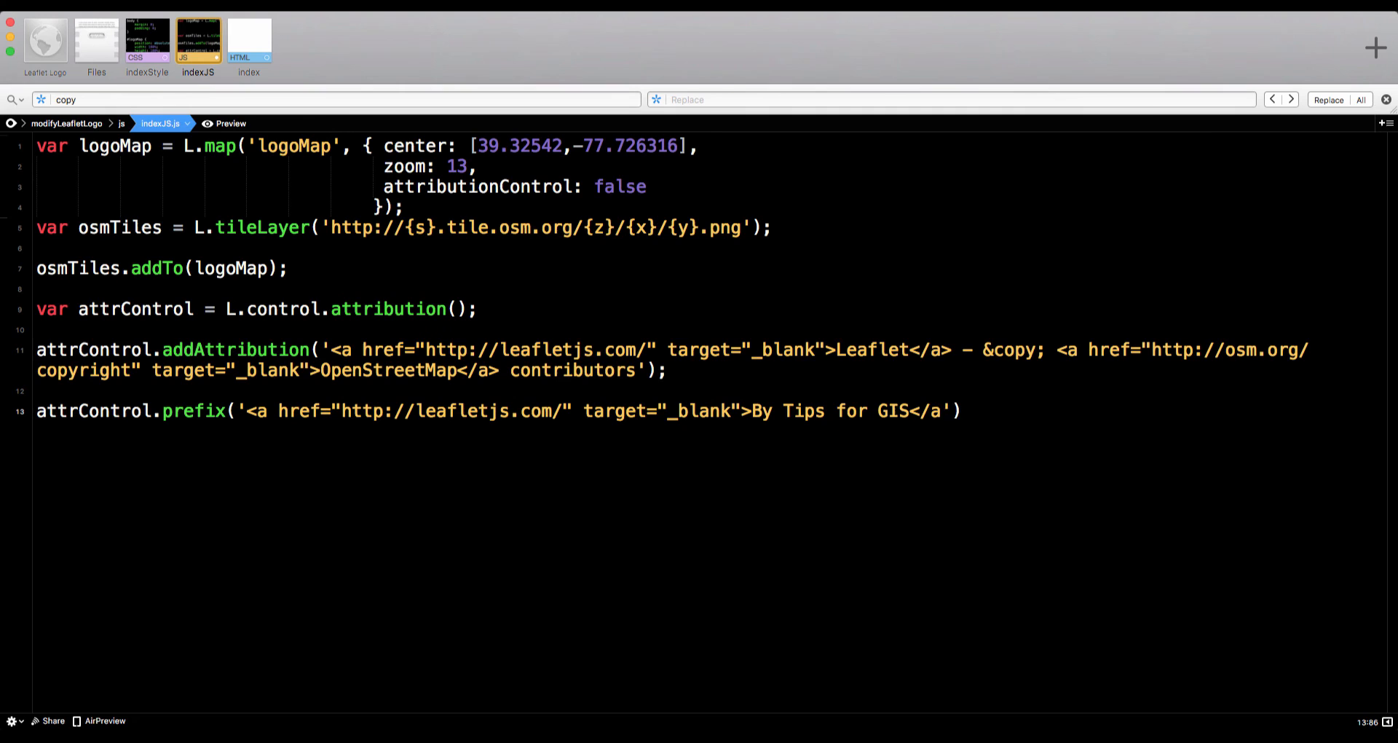
double_click(482, 411)
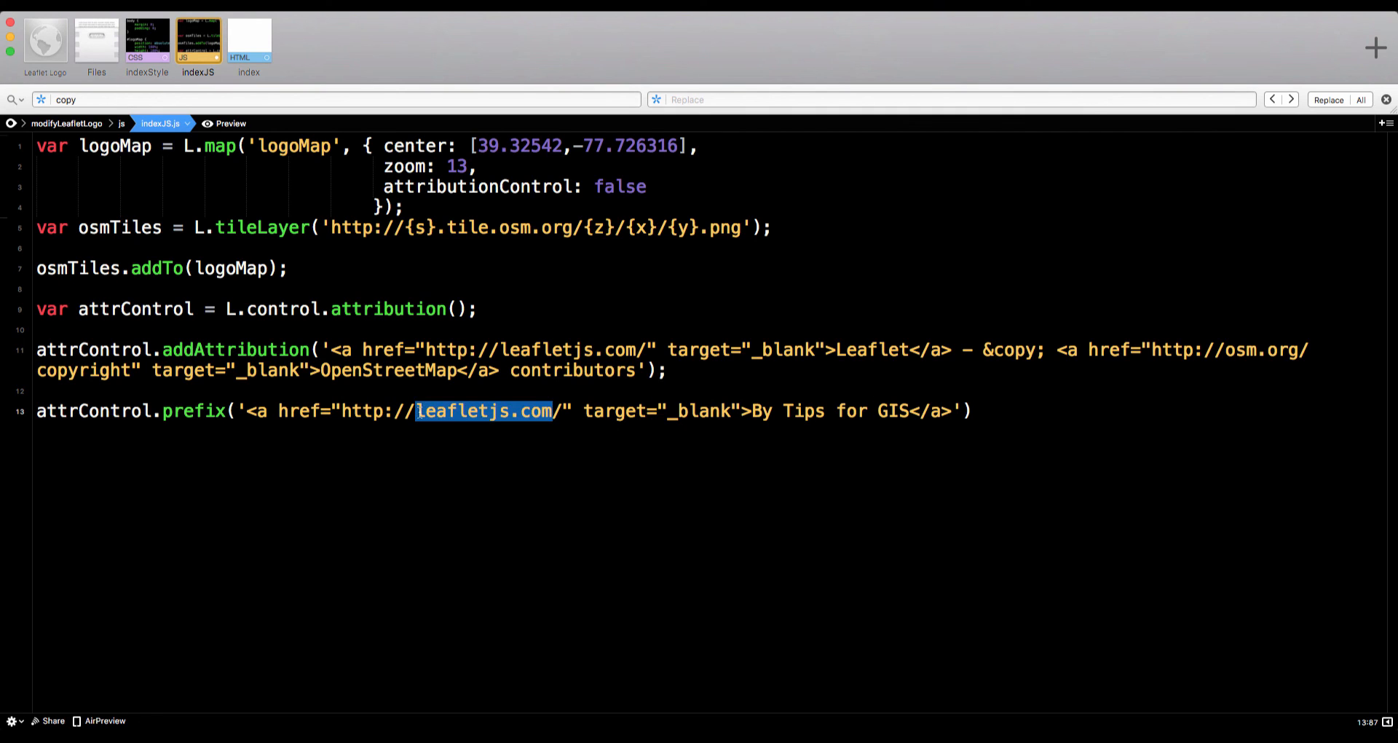
type("twitter.com/TipsForGIS")
type("attrControl")
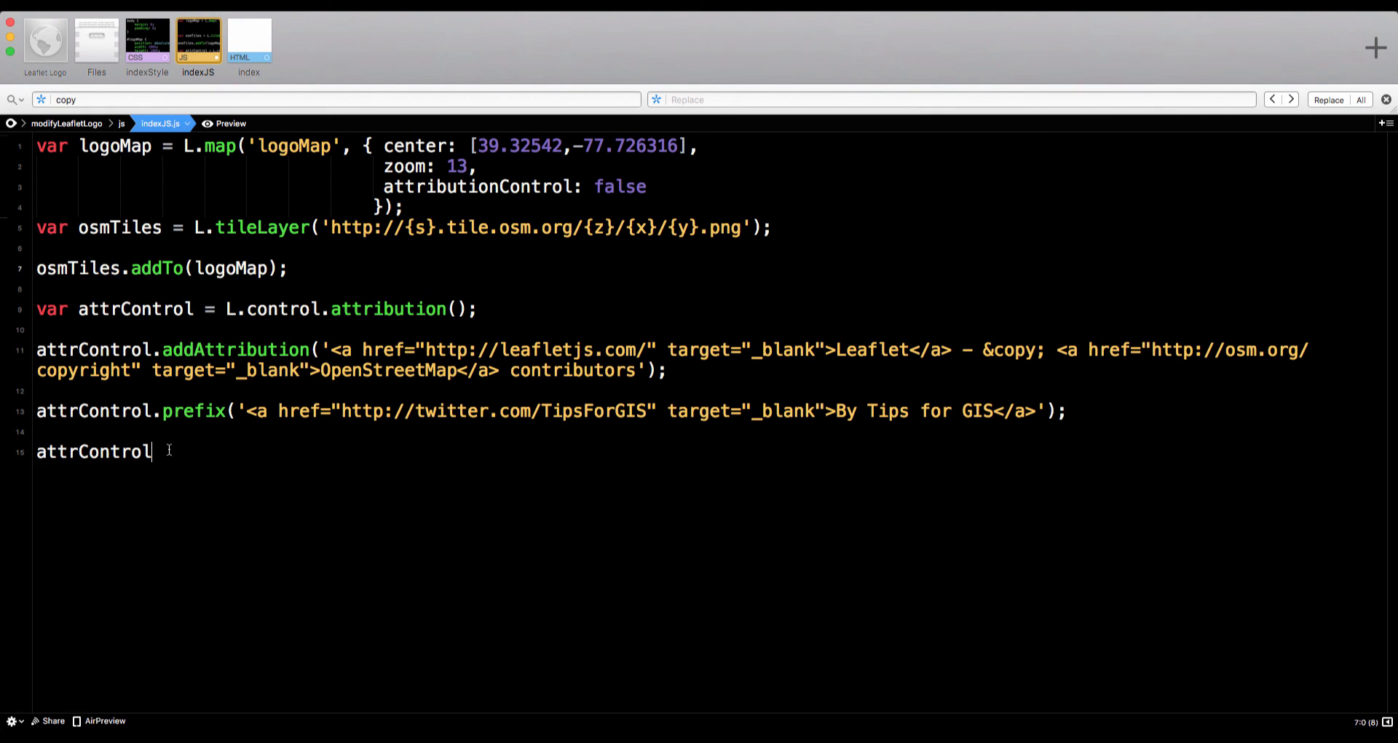
type(".addTo(logoMap);")
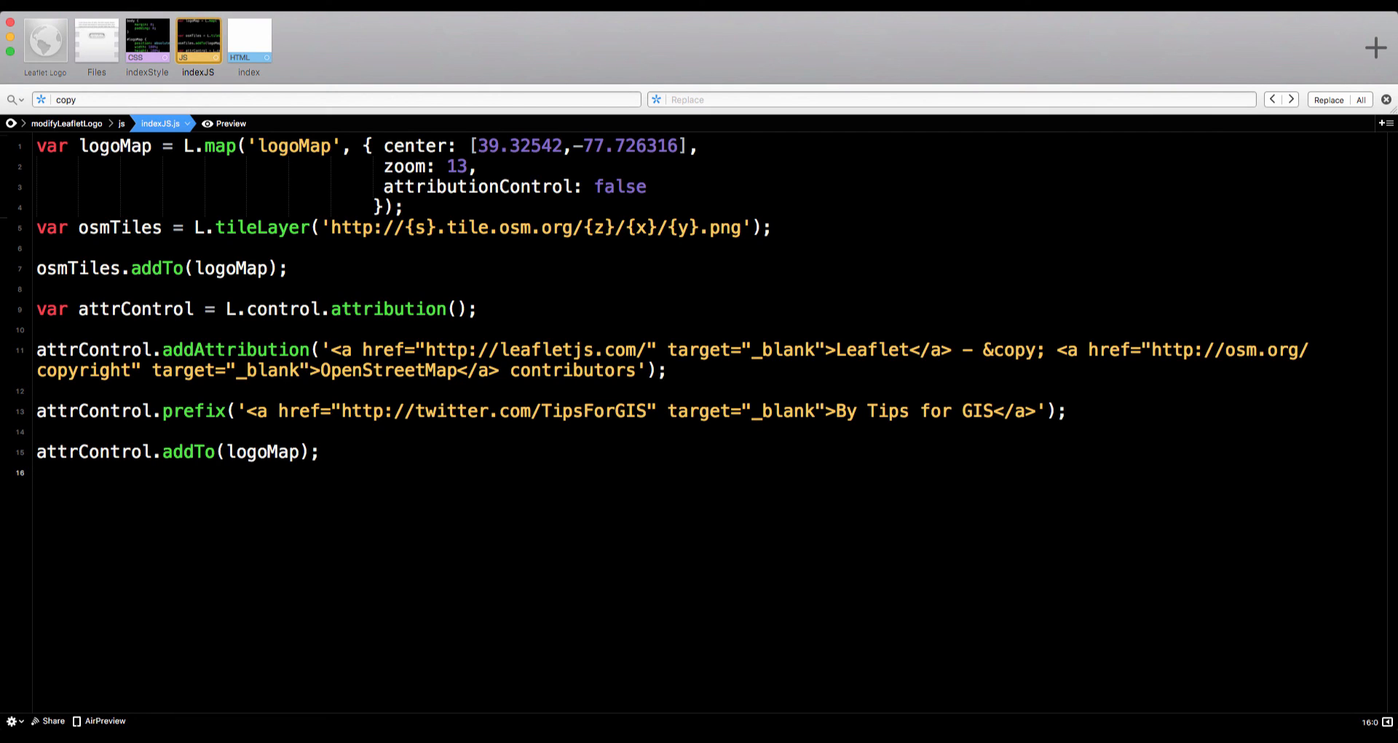
Pass {position:'topright'} to L.control.attribution()
left_click(457, 309)
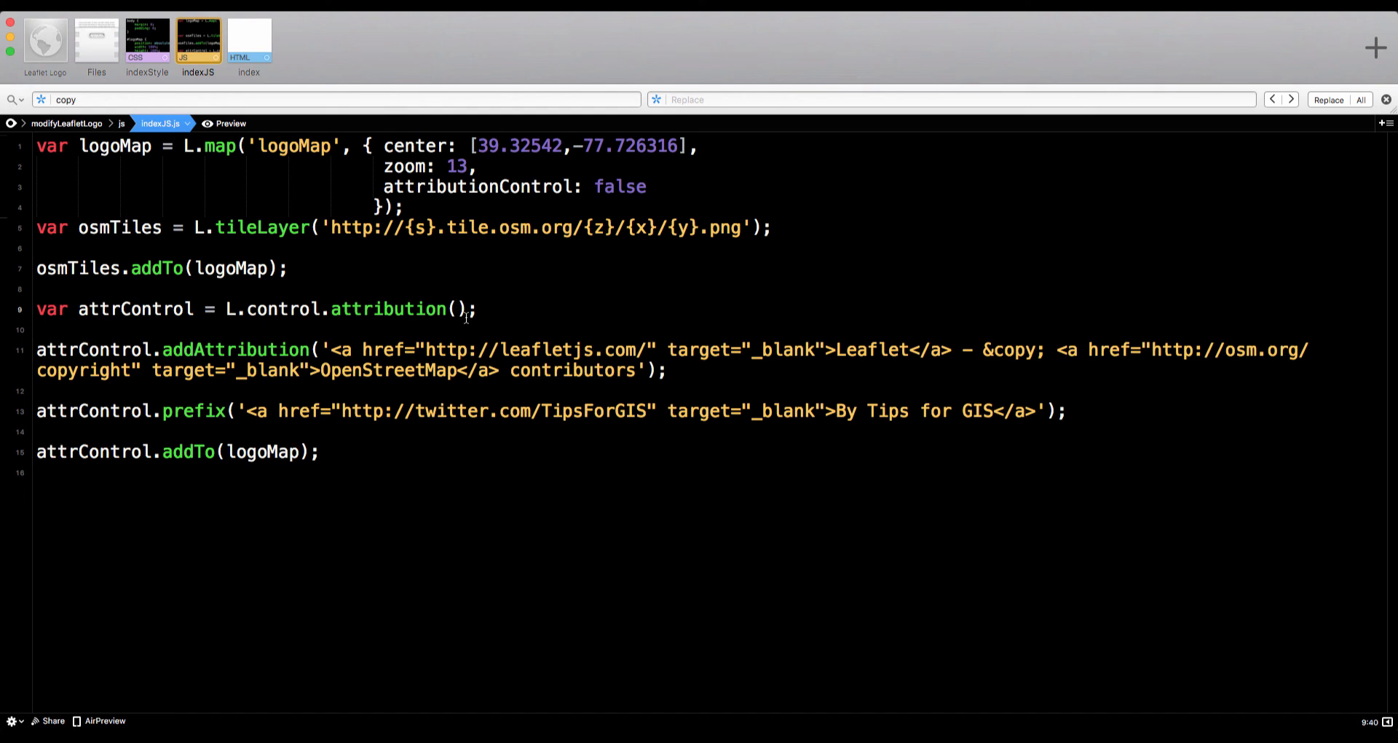
type("{position:'topright'}")
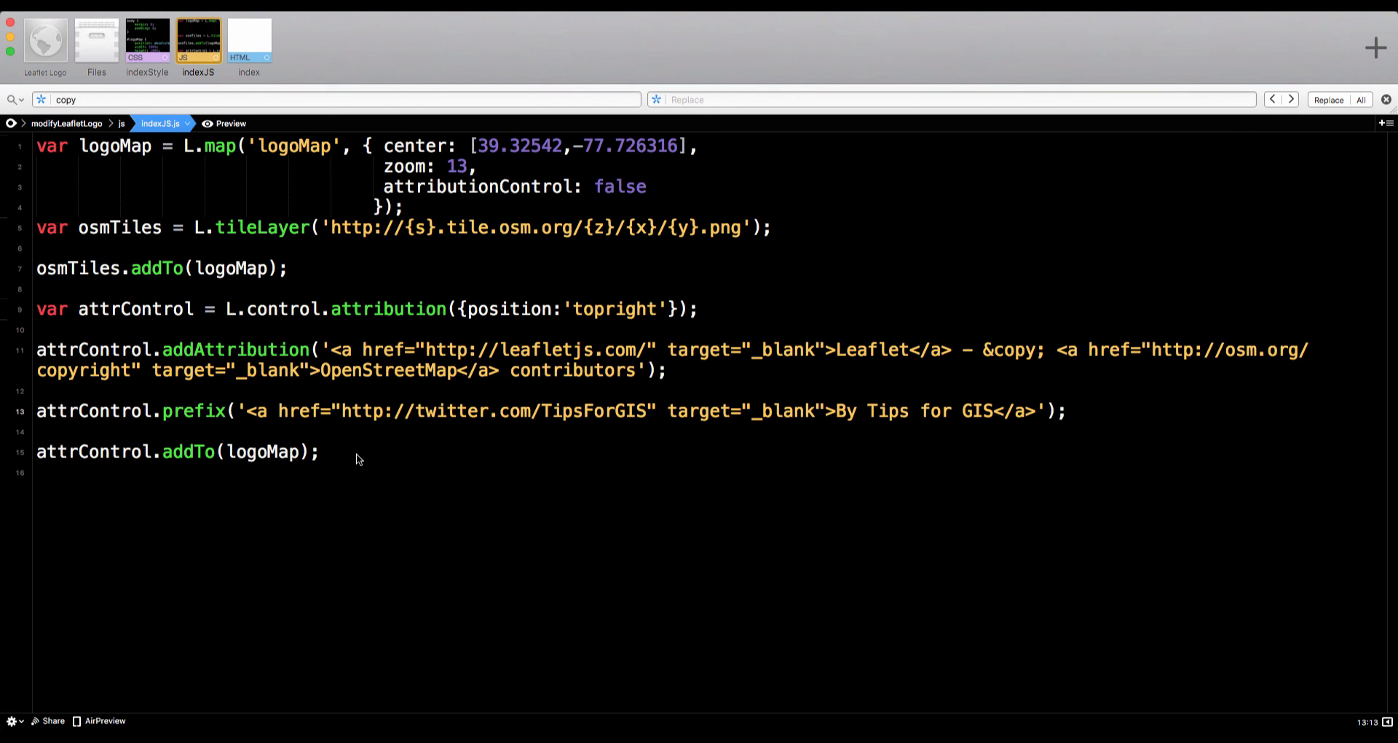
mouse_move(362, 448)
type("setP")
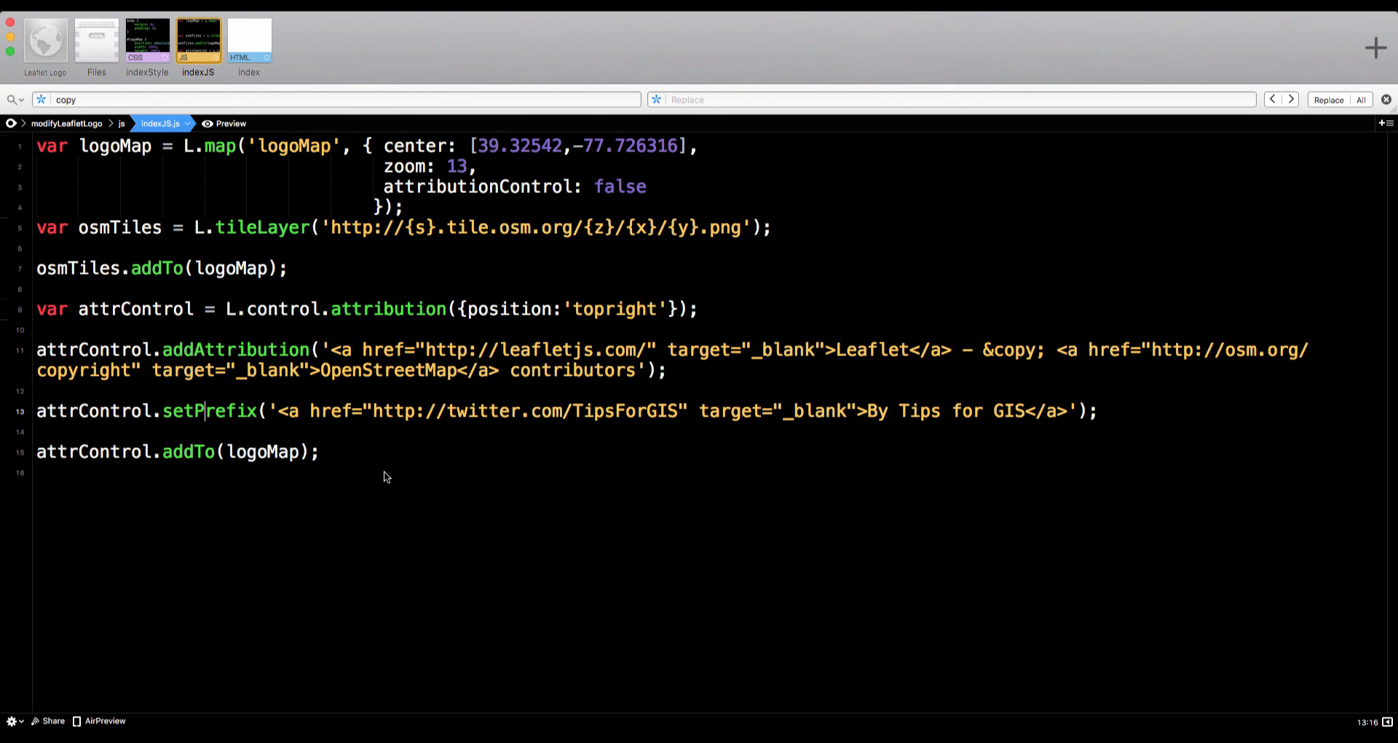
Reload the localhost map in Safari to check the 'By Tips for GIS' top-right attribution
left_click(227, 123)
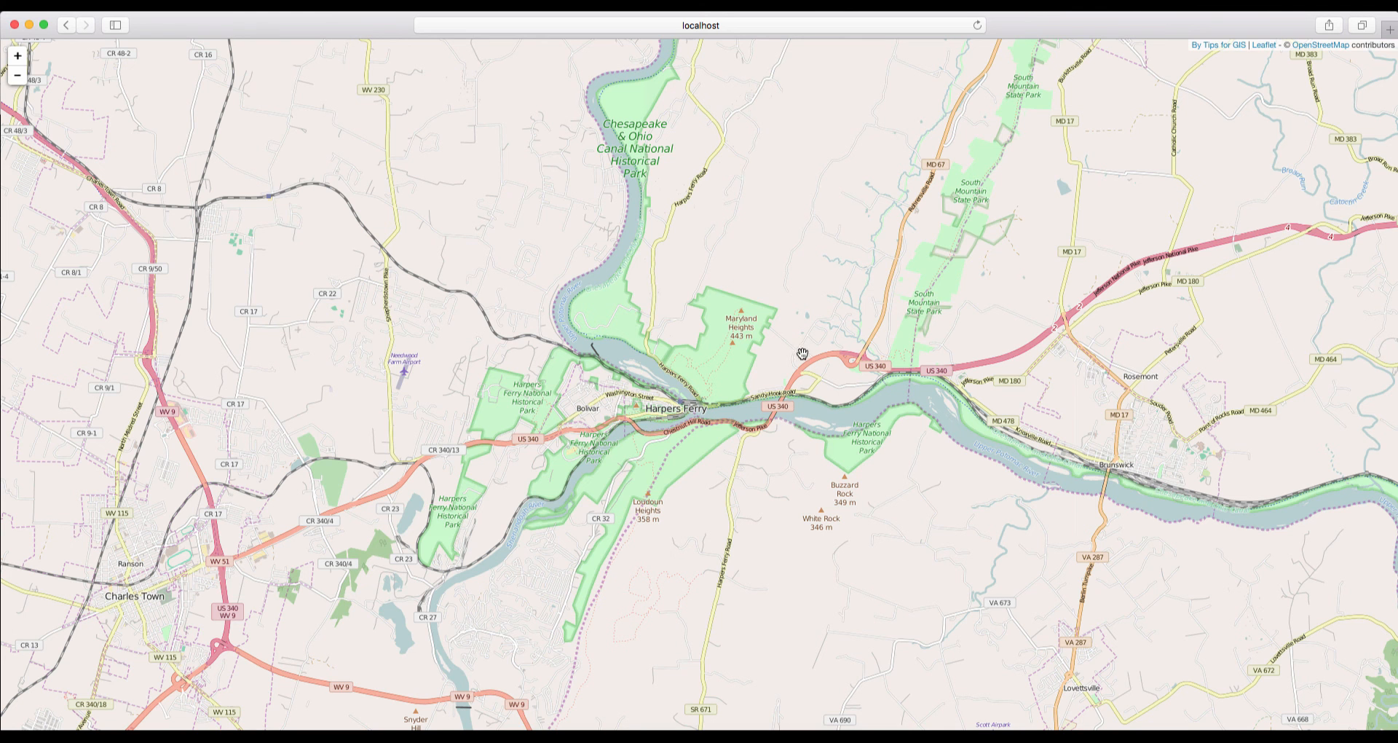
mouse_move(1362, 46)
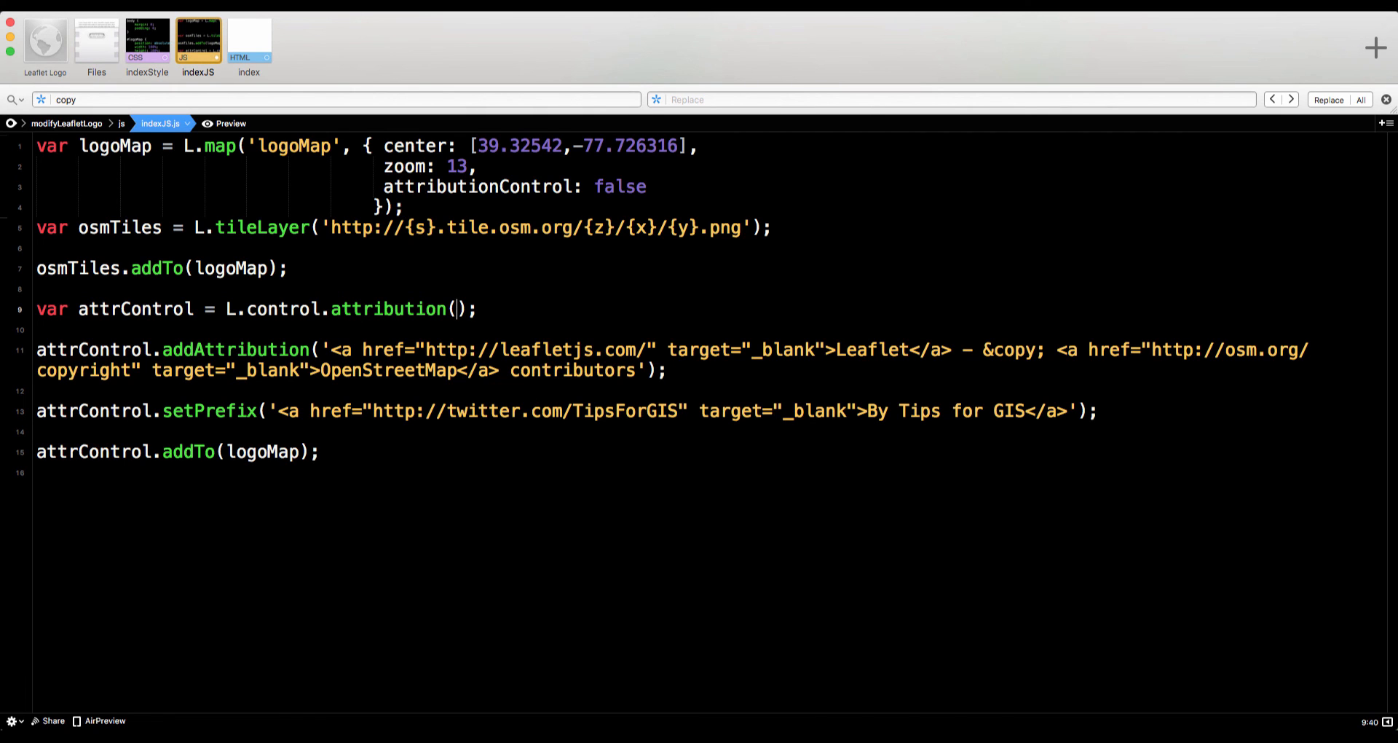
left_click(231, 123)
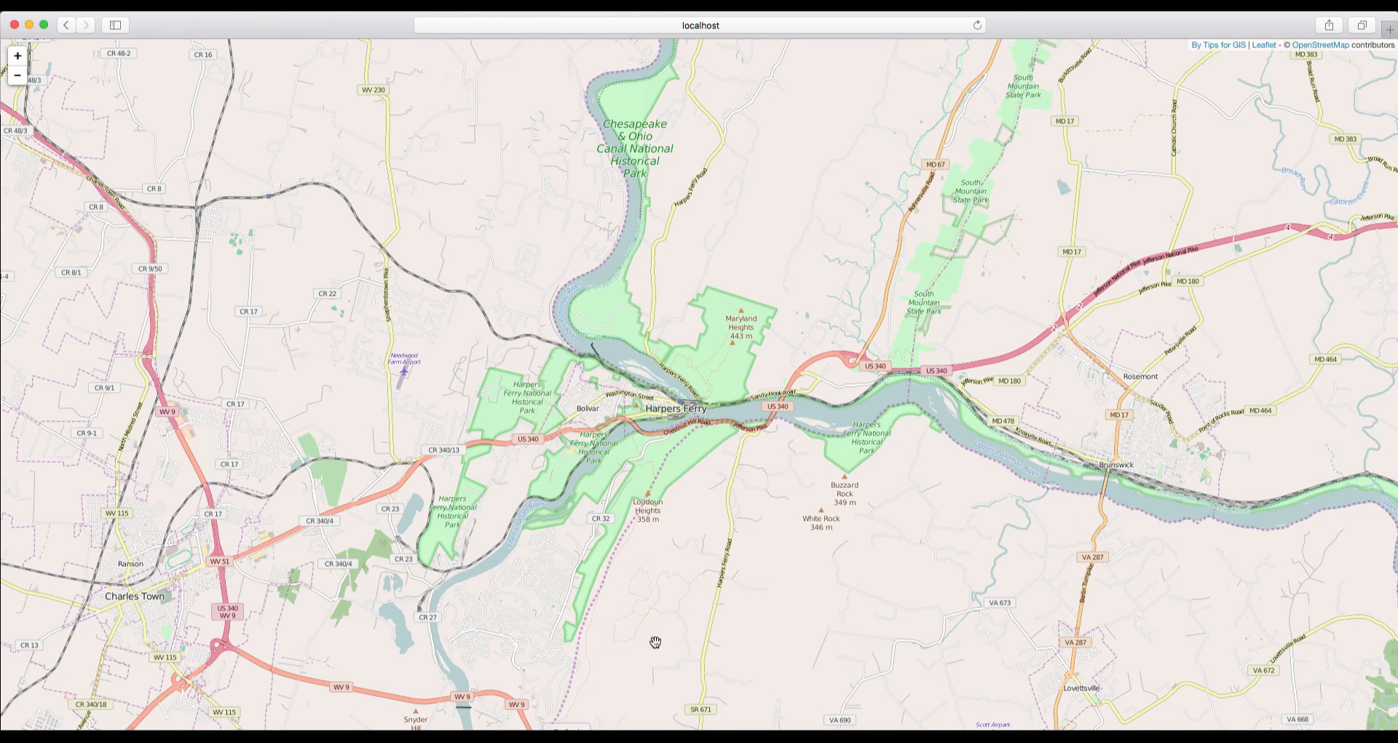